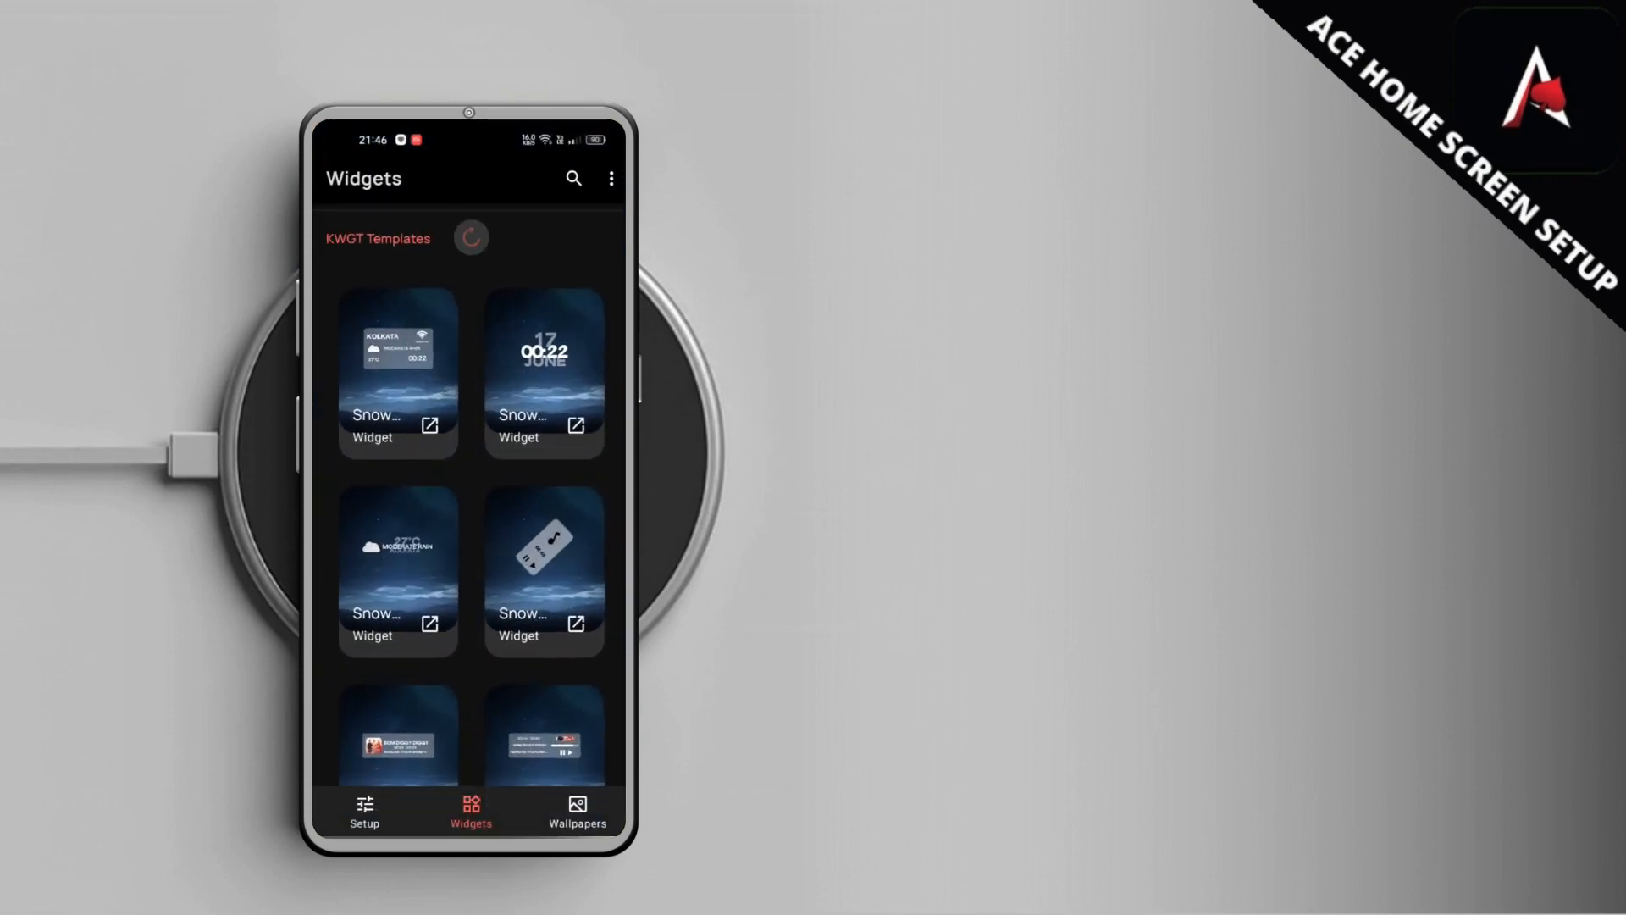
# Browse the whole KWGT widget template list, then switch to the ACE Retro wallpapers collection
pyautogui.scroll(-3)
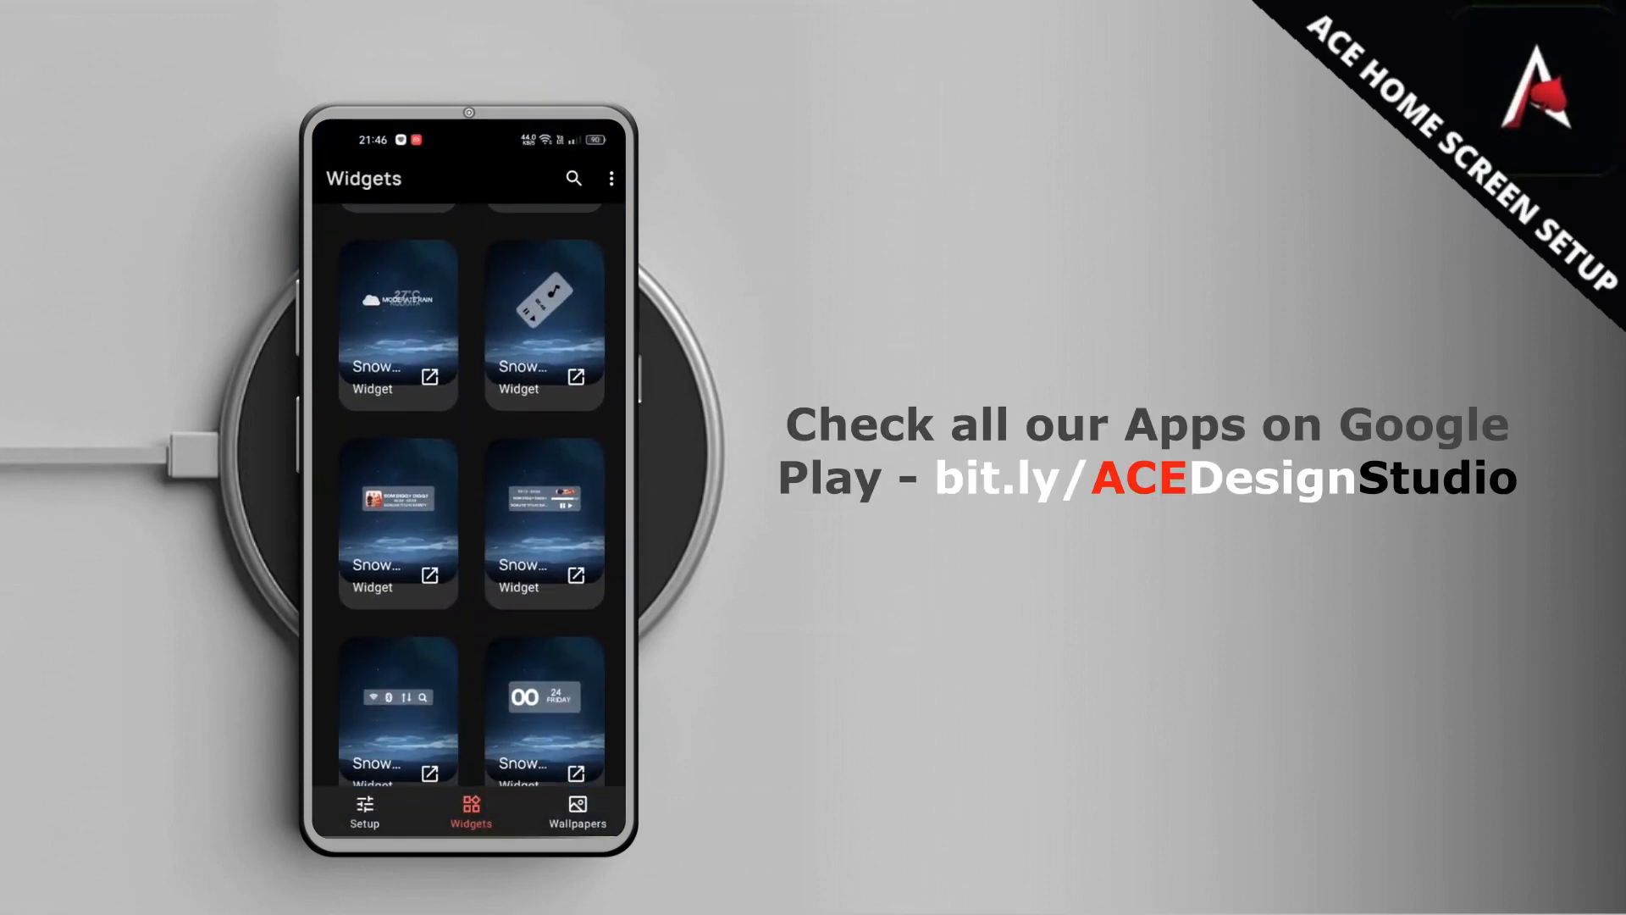
pyautogui.scroll(-3)
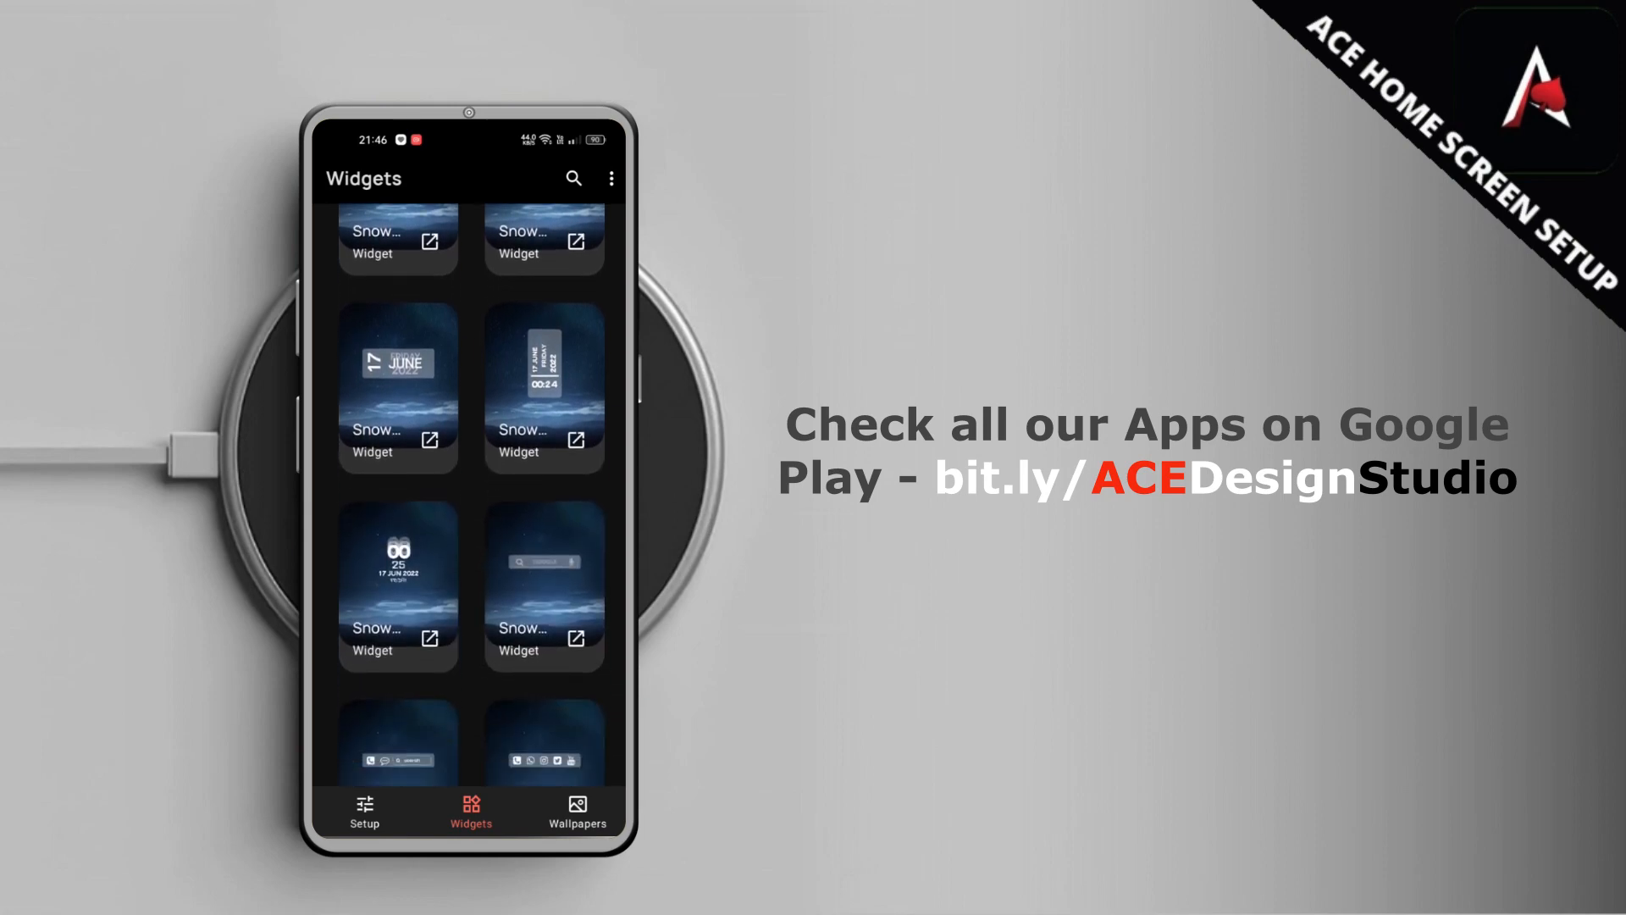
pyautogui.scroll(-3)
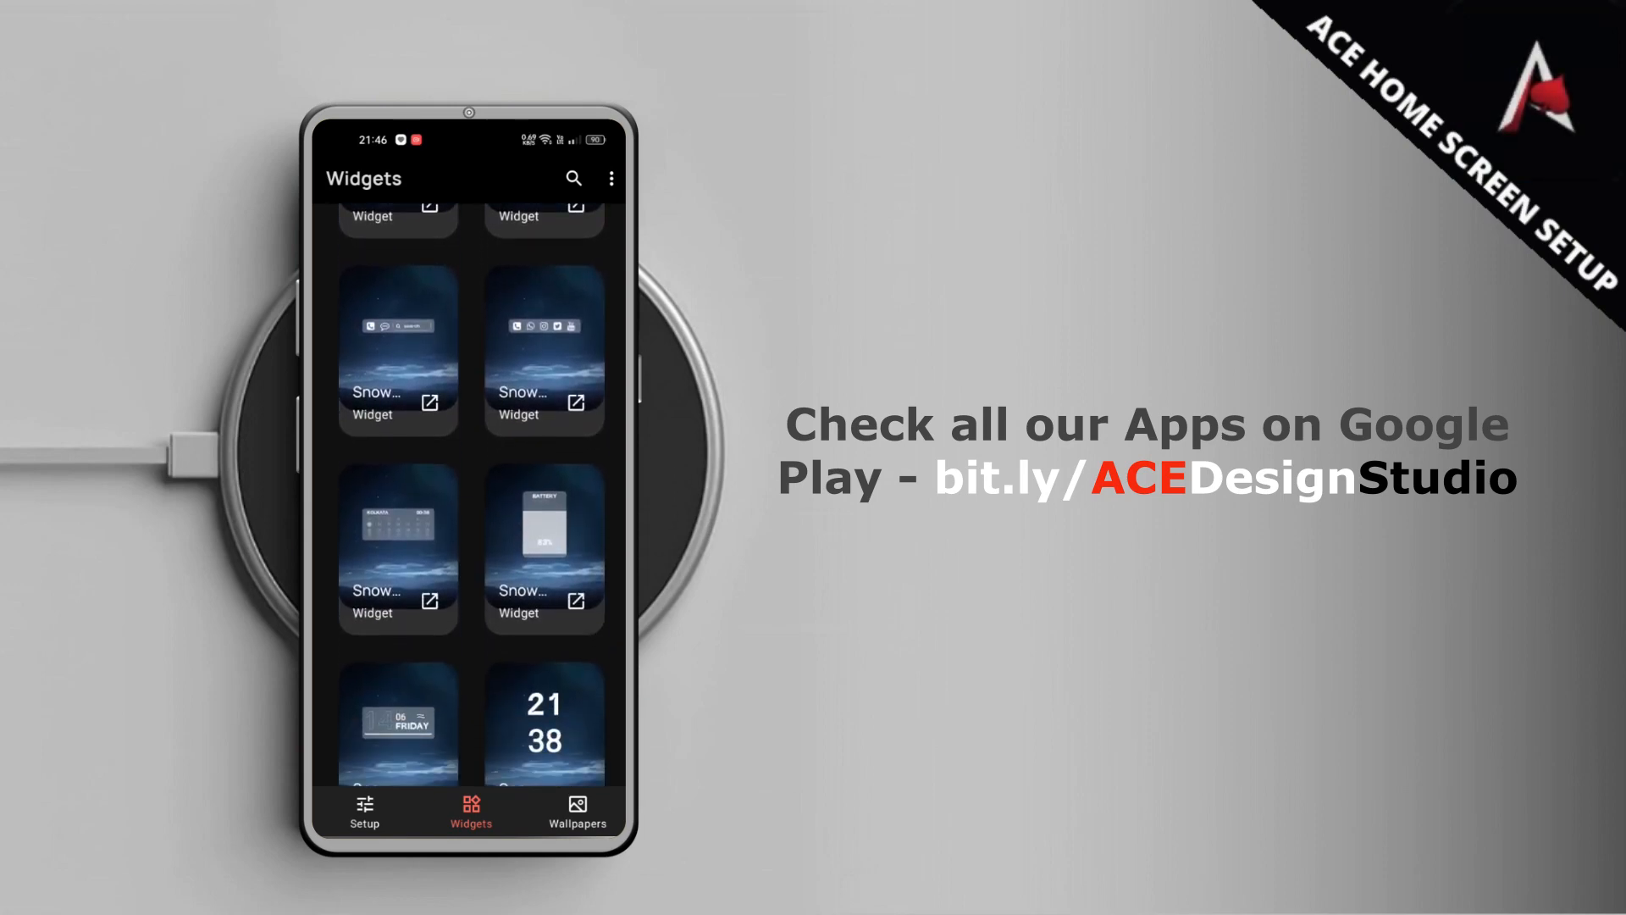
pyautogui.scroll(-3)
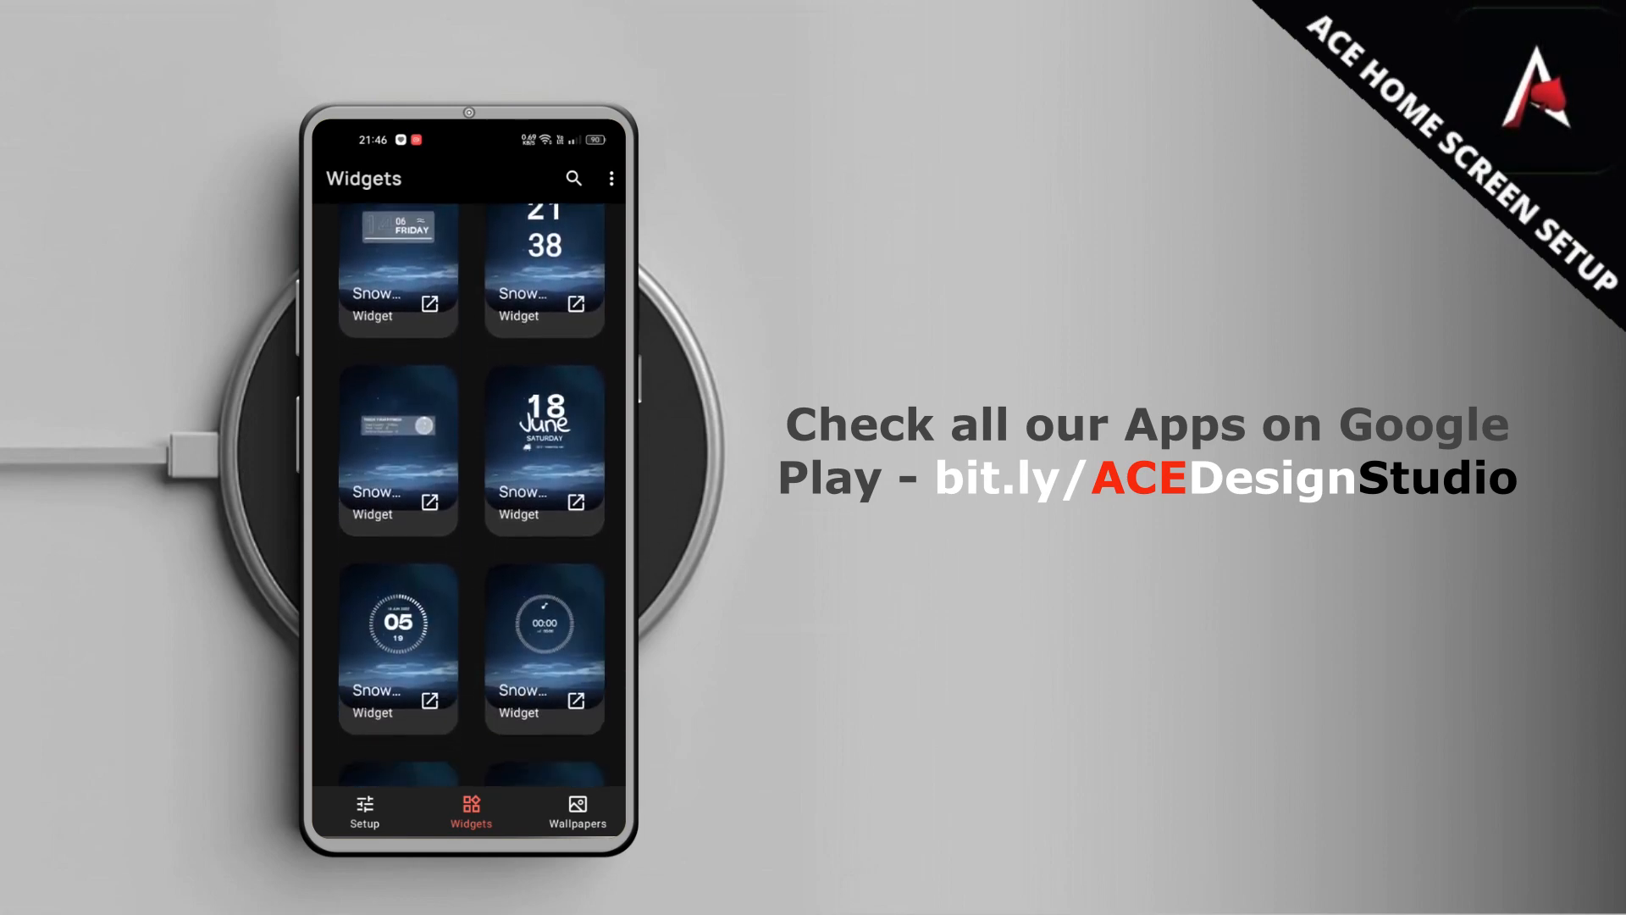
pyautogui.scroll(-3)
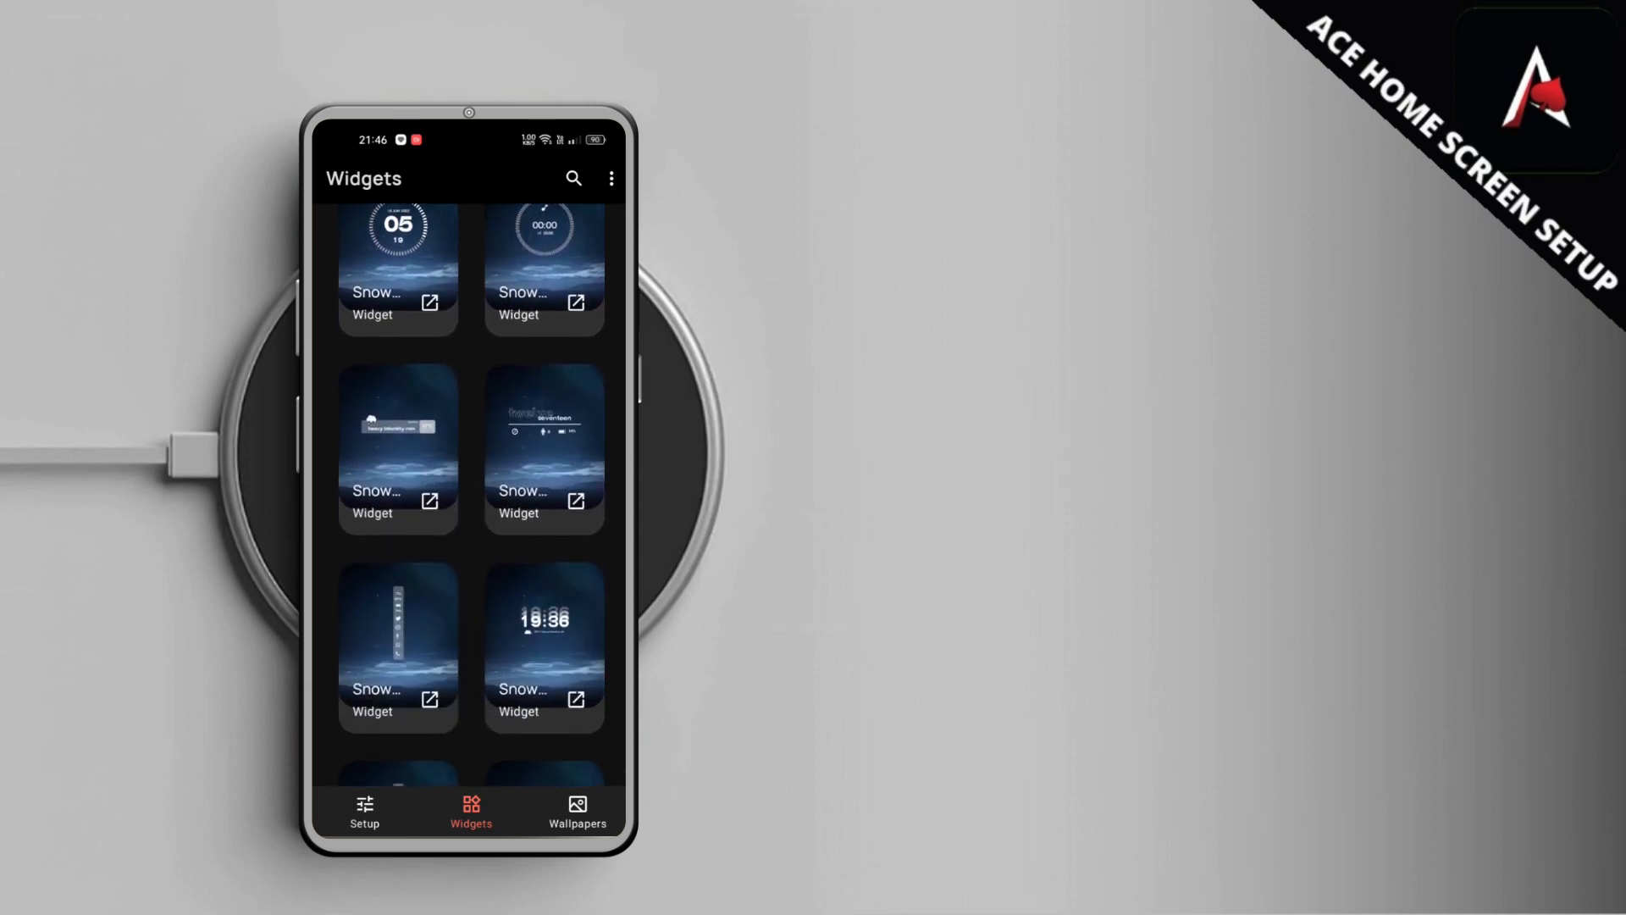
pyautogui.scroll(-3)
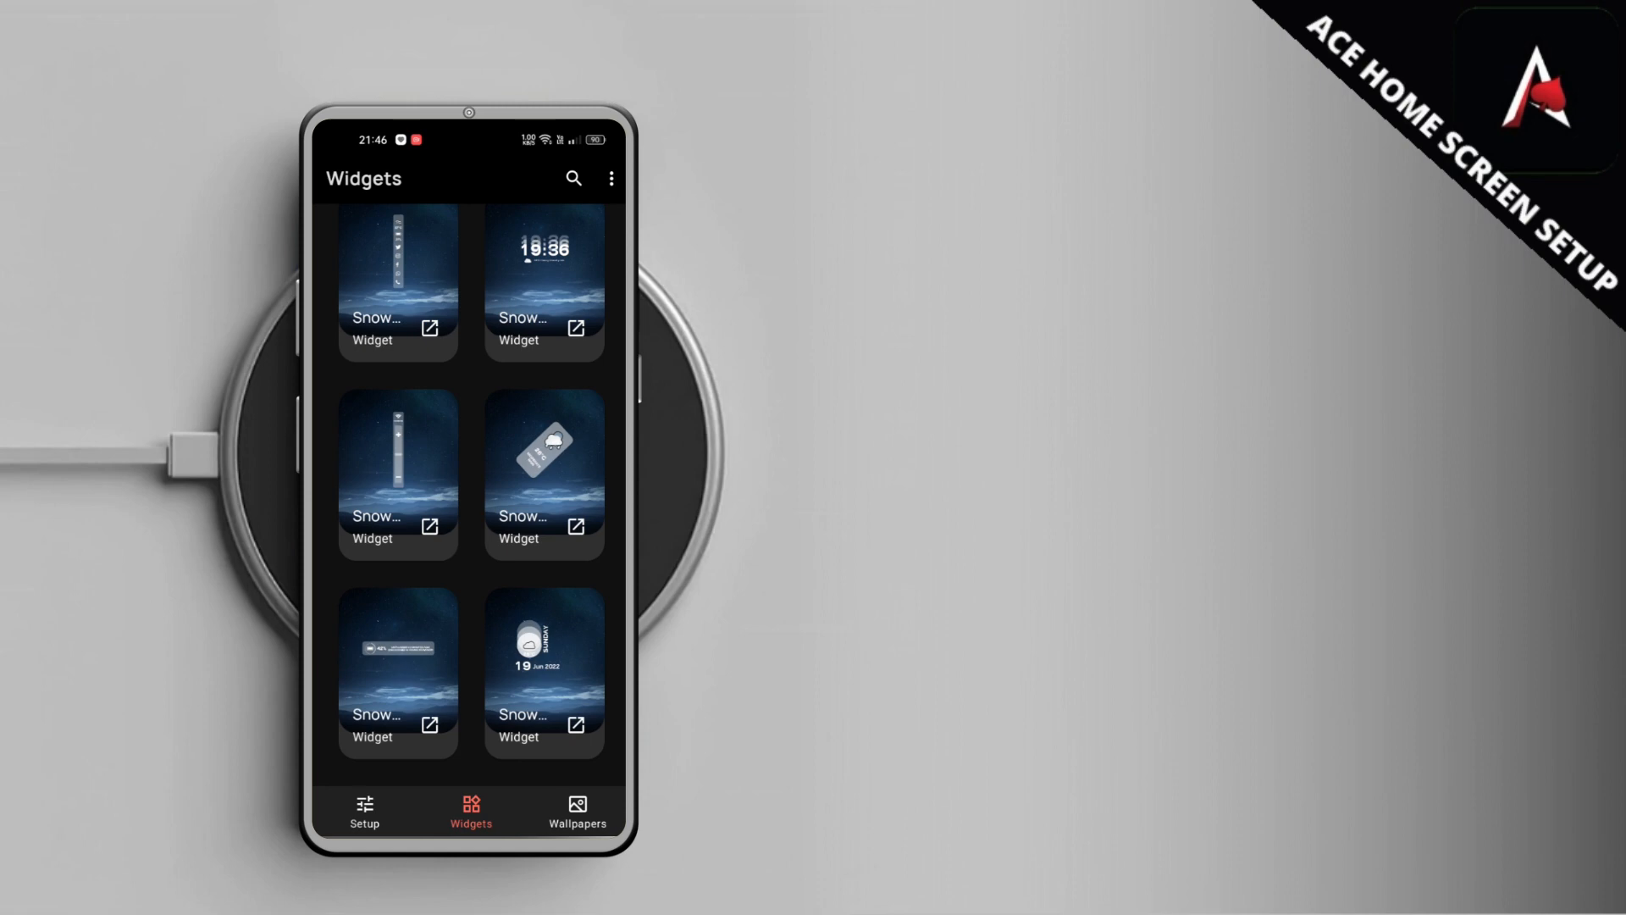
pyautogui.scroll(-3)
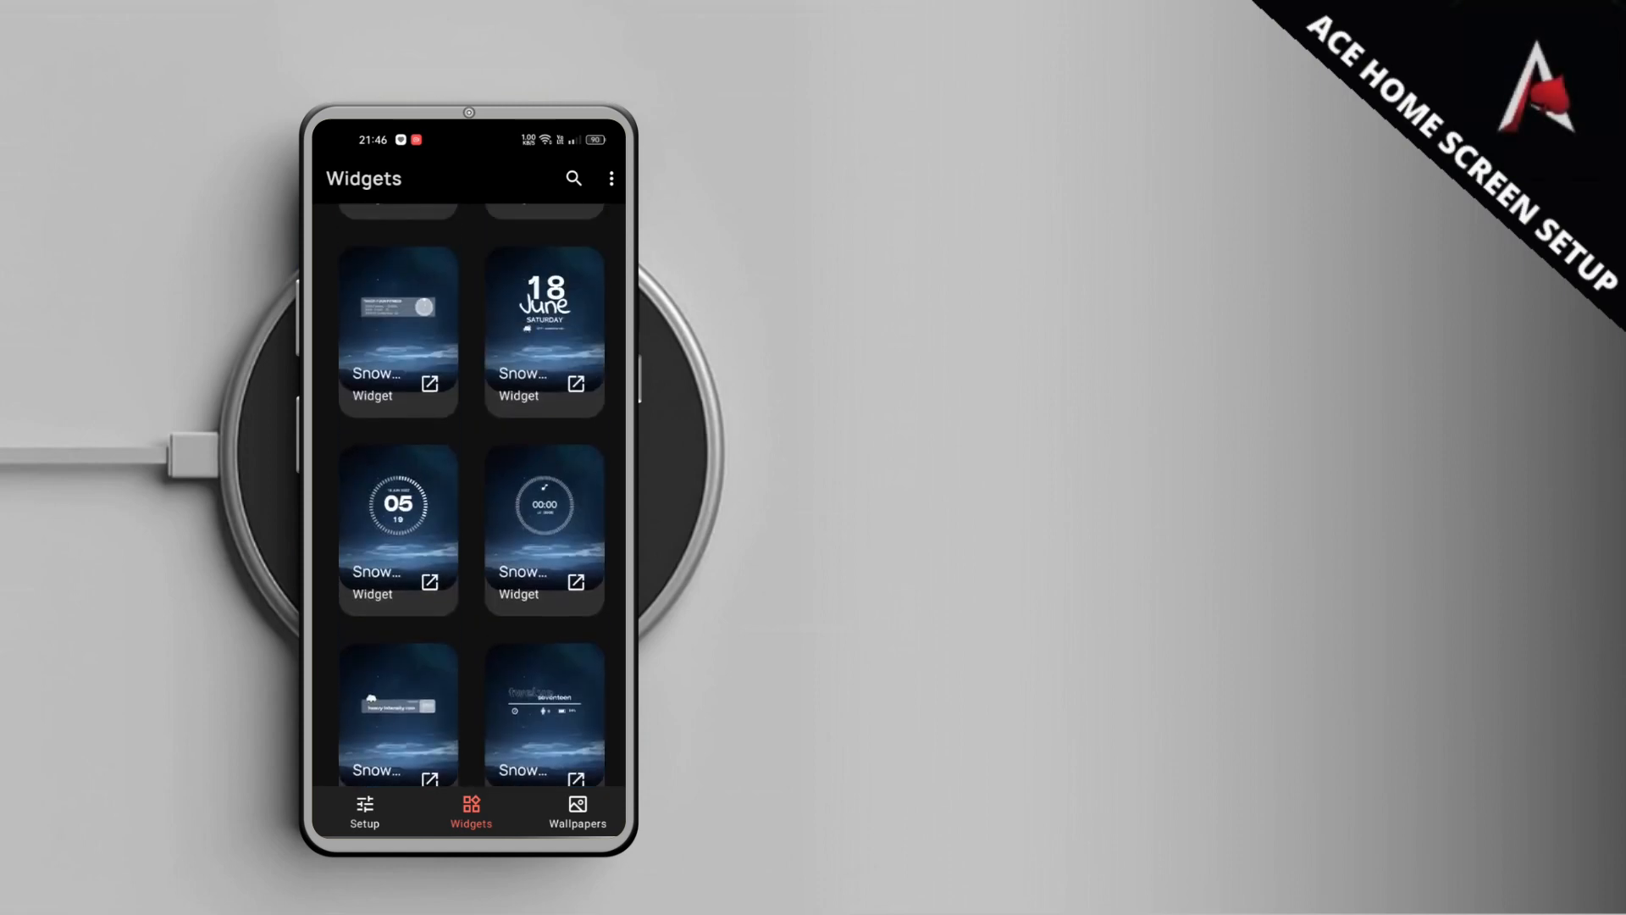
pyautogui.scroll(-3)
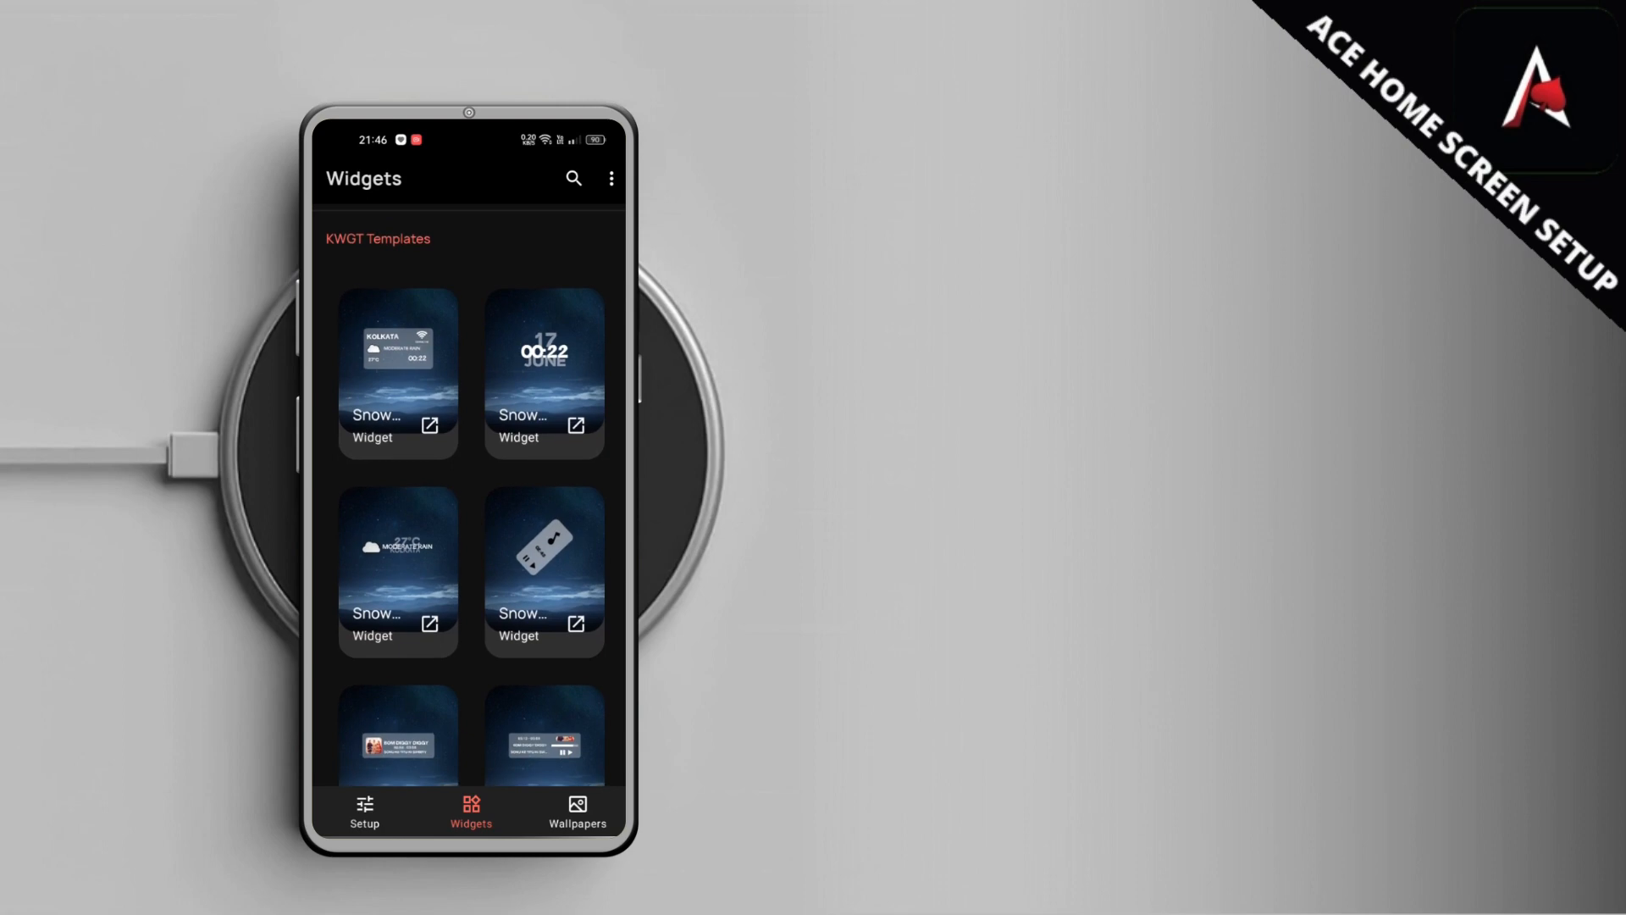
pyautogui.click(576, 811)
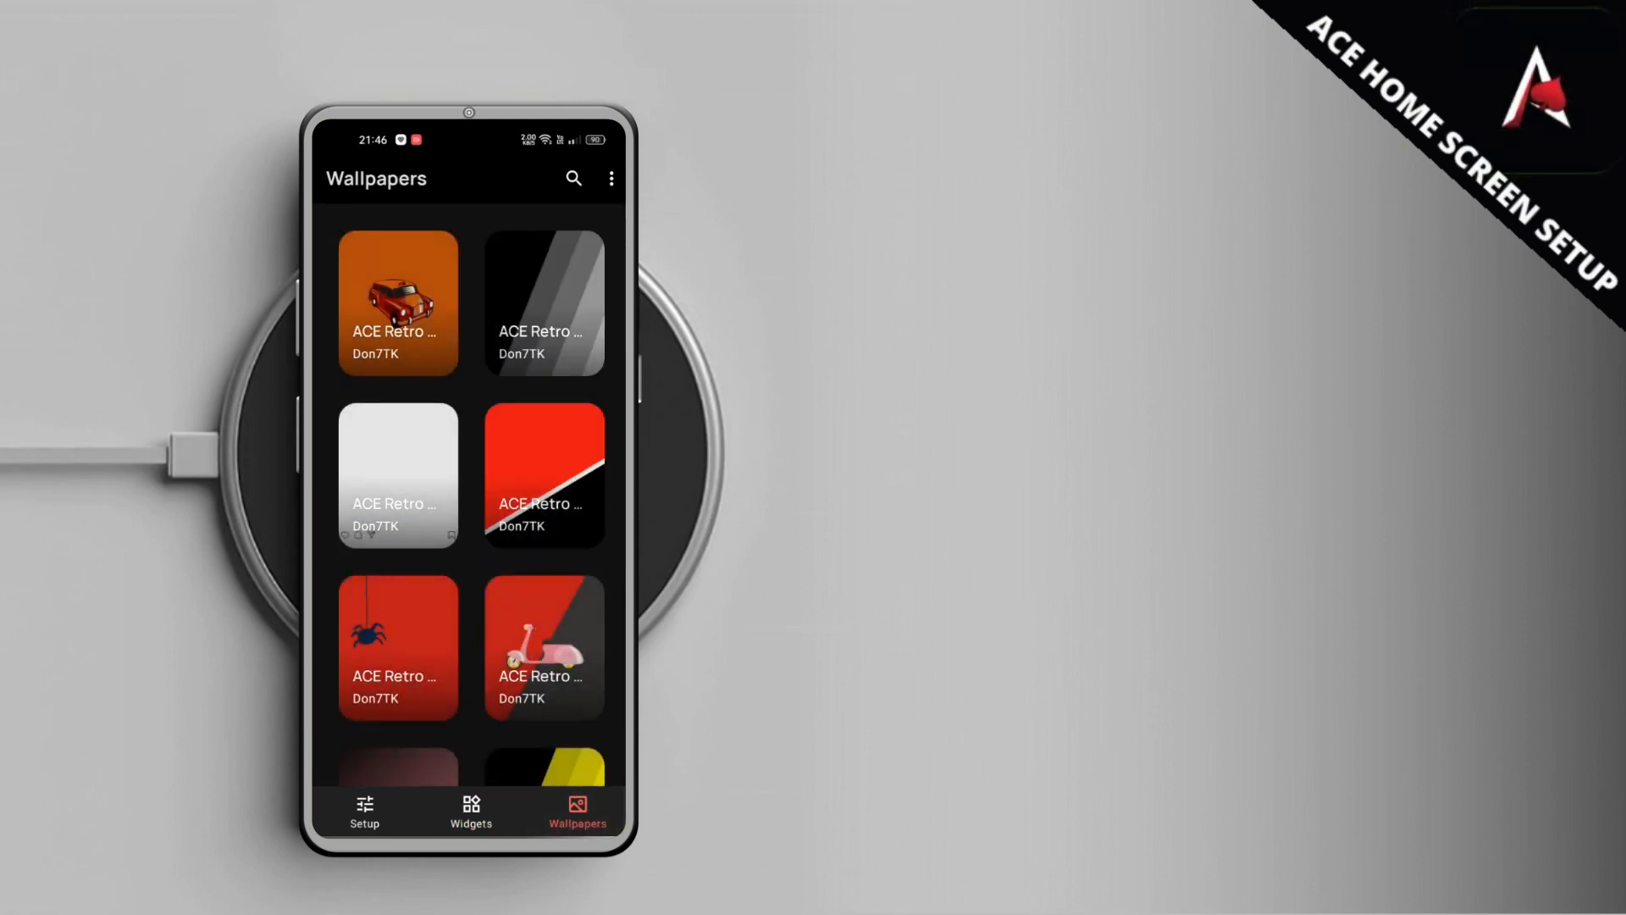
pyautogui.scroll(-3)
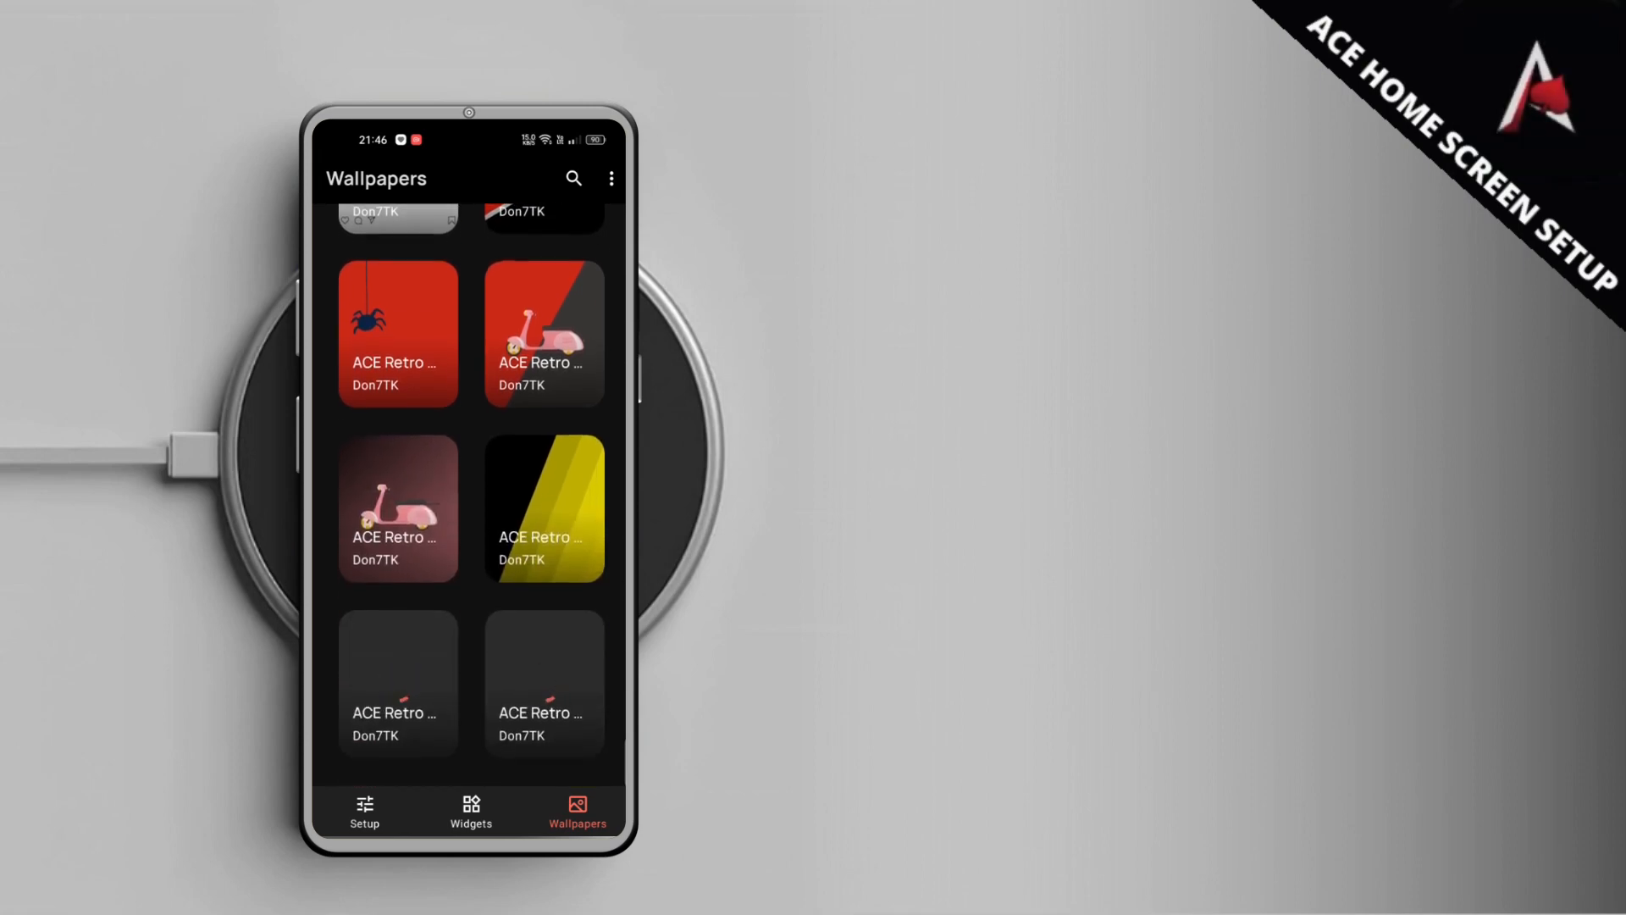
pyautogui.click(469, 812)
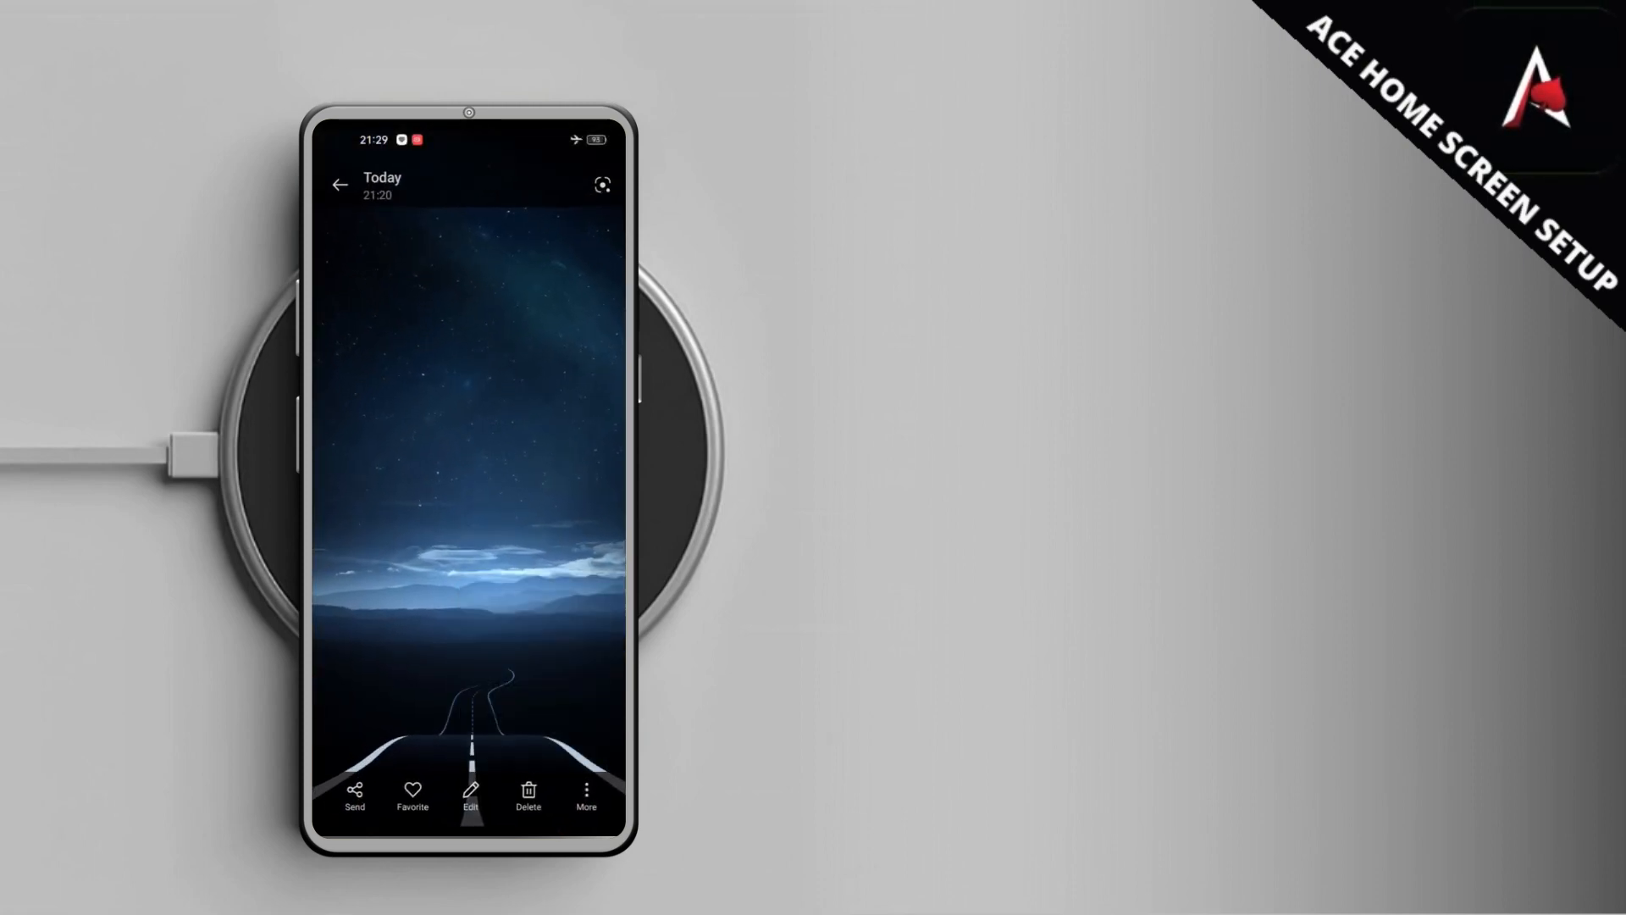
# Set the starry night road photo from Gallery as the phone wallpaper
pyautogui.click(471, 793)
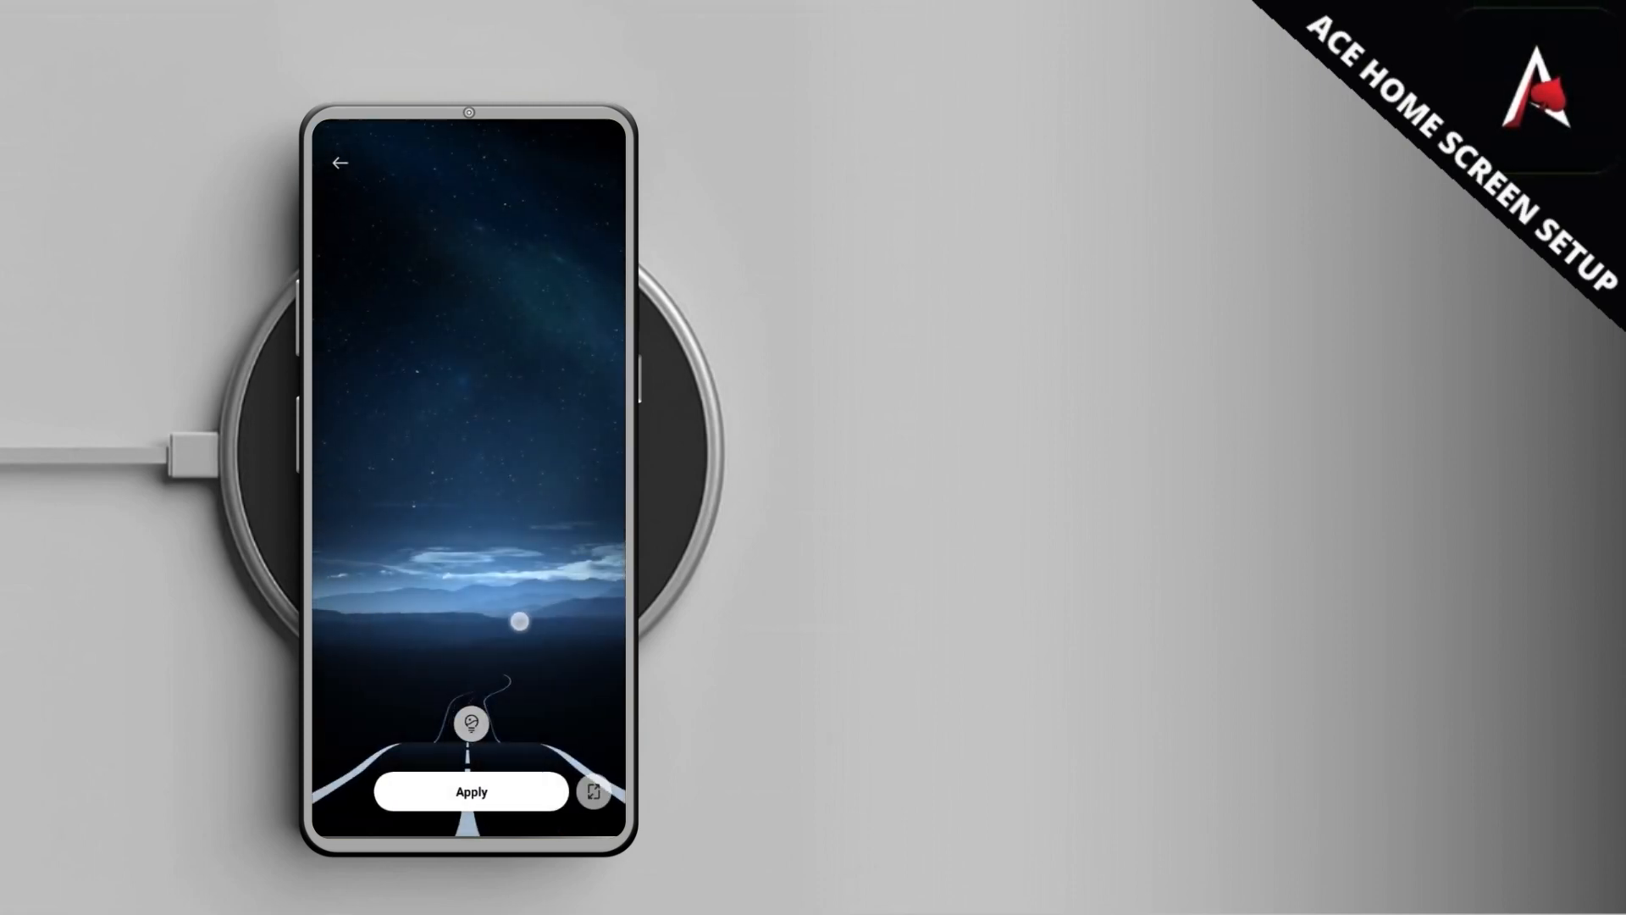
pyautogui.click(469, 791)
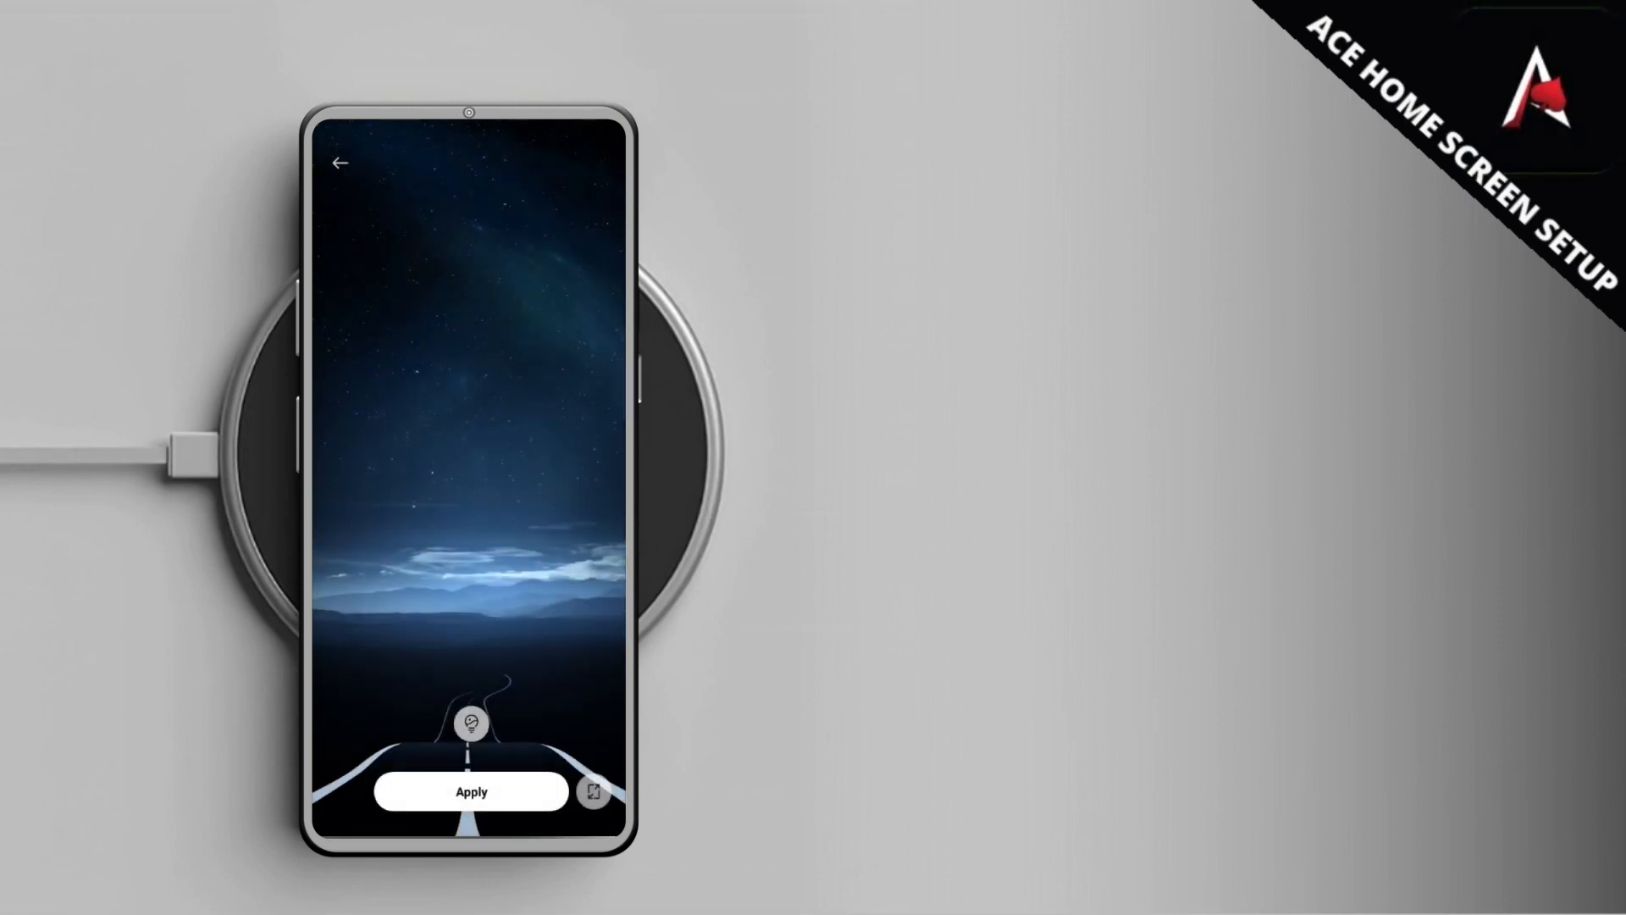
pyautogui.click(470, 791)
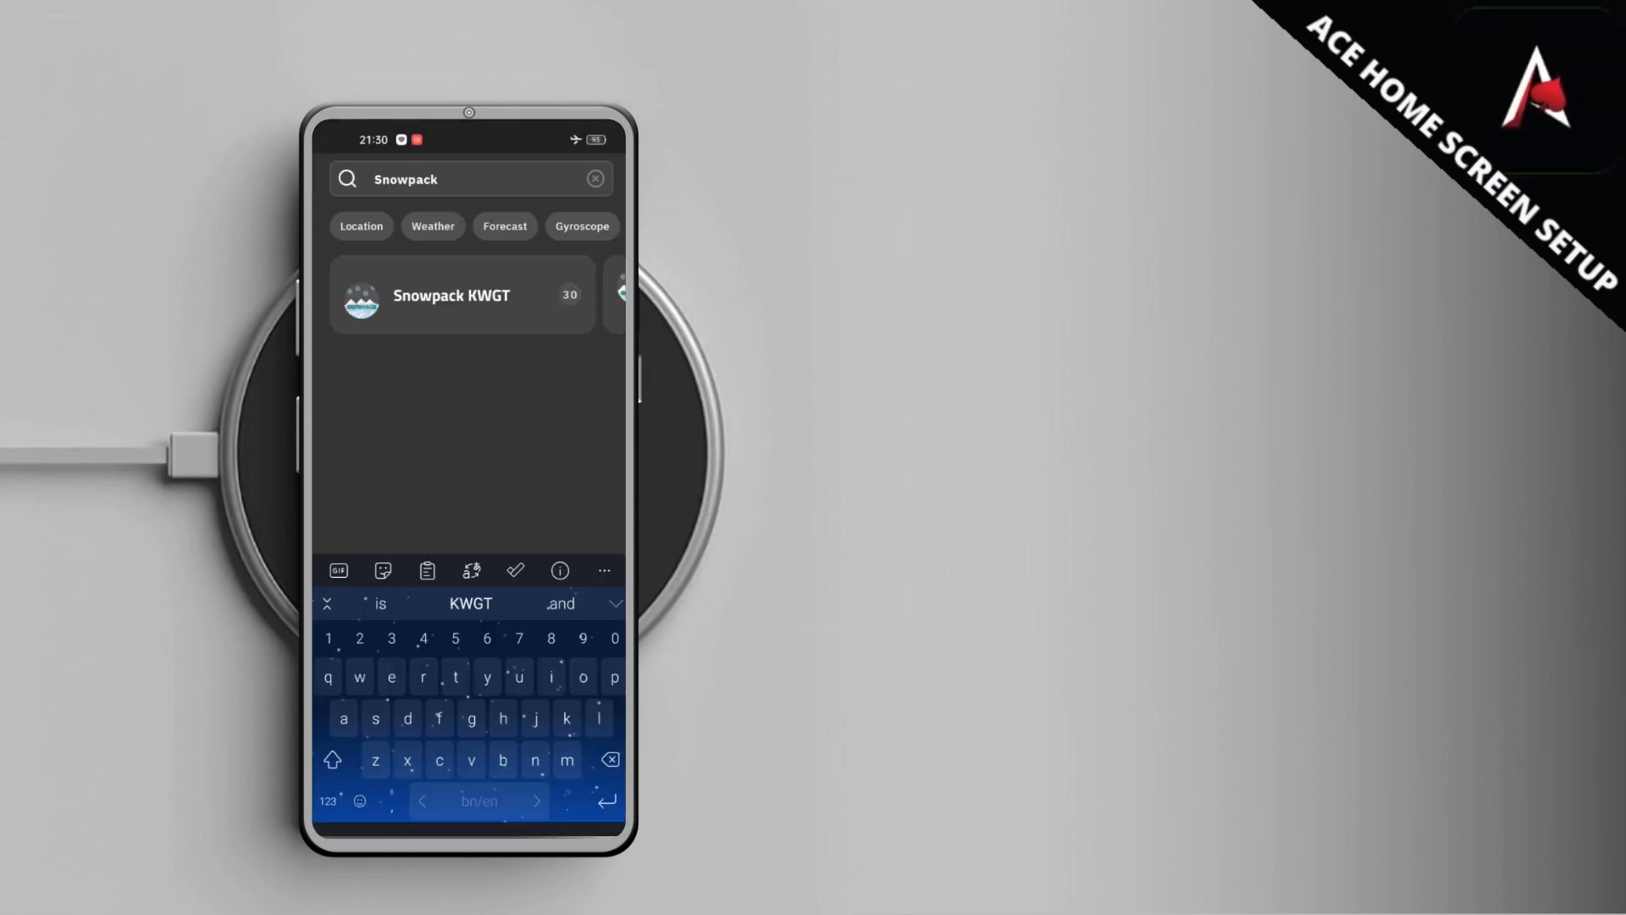
# Enter the Snowpack KWGT pack and browse presets like Snowpack017, Snowpack003 and Snowpack030
pyautogui.click(461, 294)
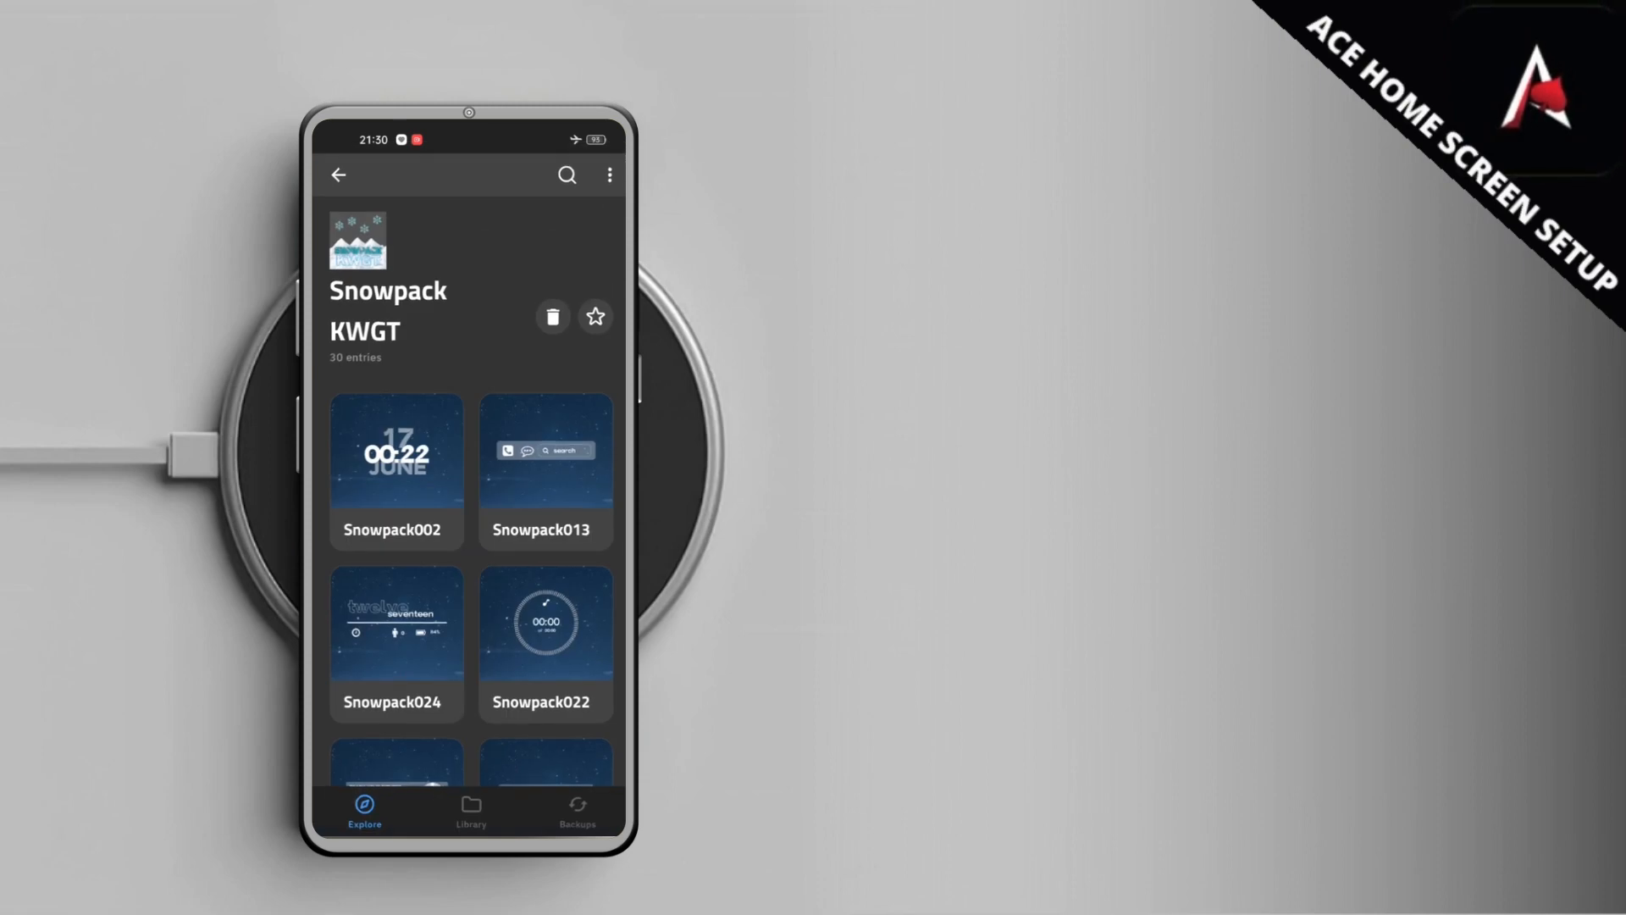
pyautogui.scroll(-3)
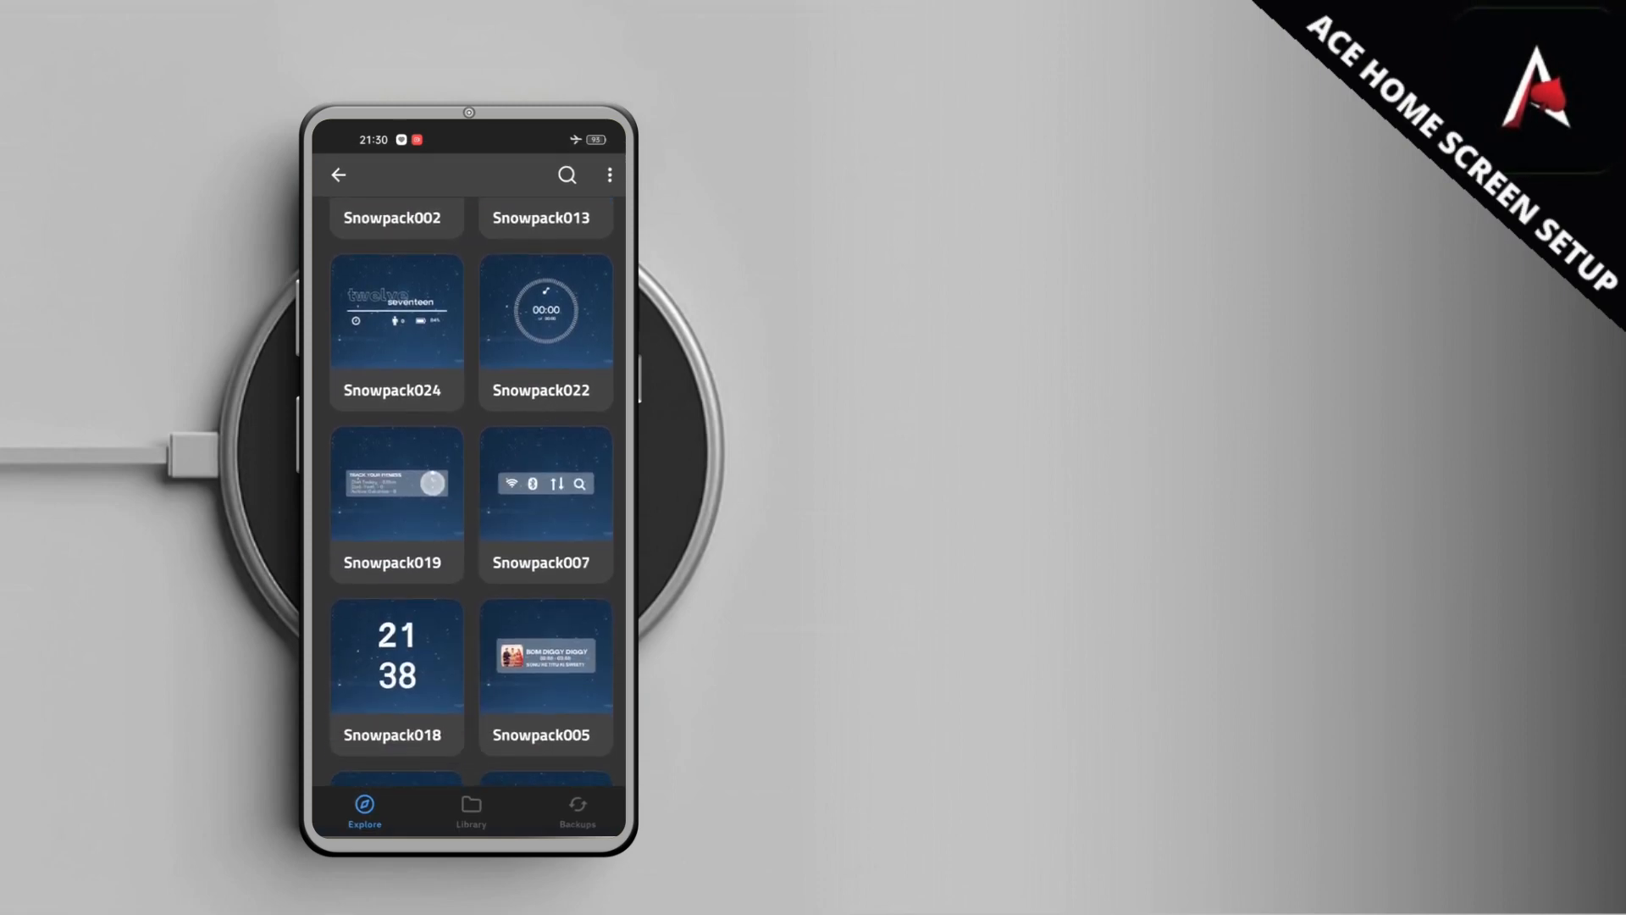
pyautogui.scroll(-3)
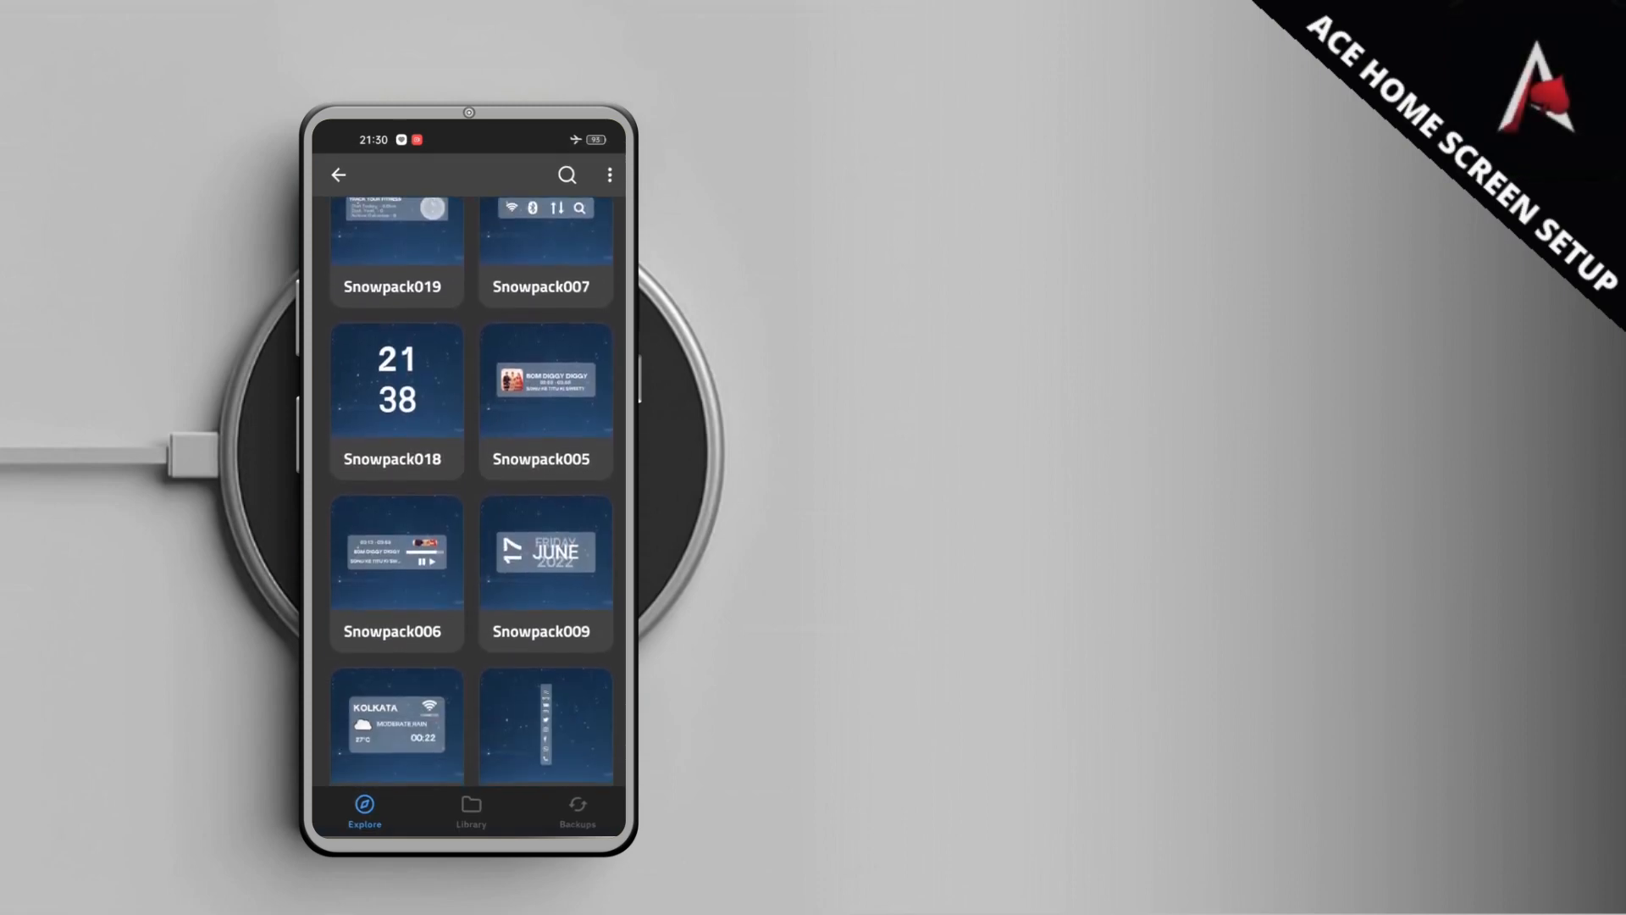
pyautogui.scroll(-3)
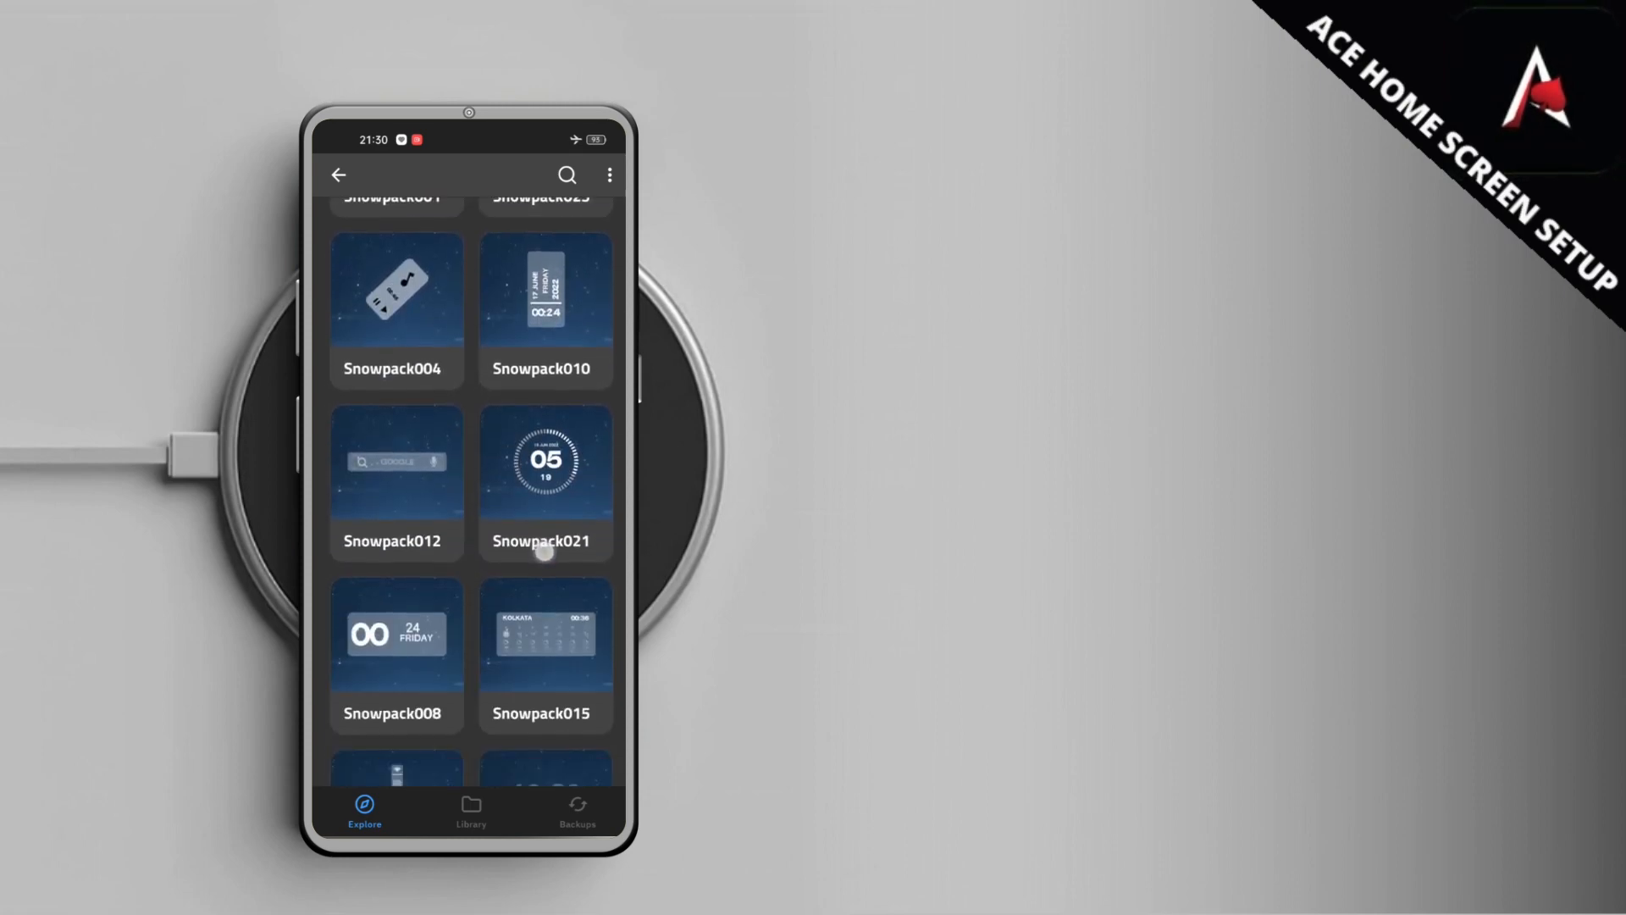
pyautogui.scroll(-3)
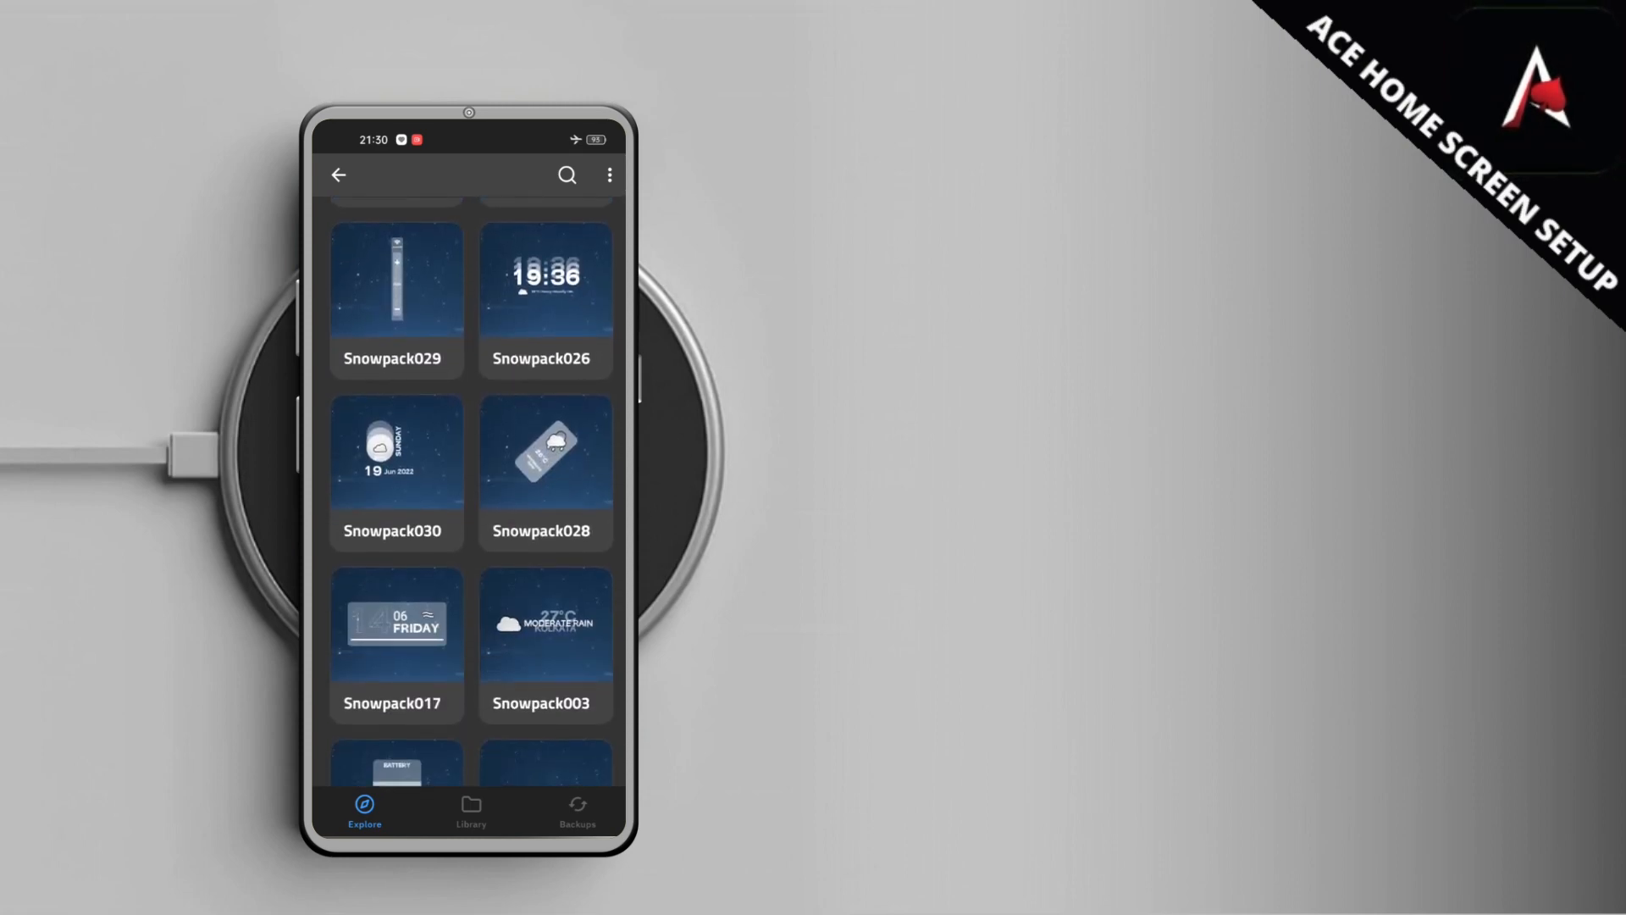
pyautogui.scroll(-3)
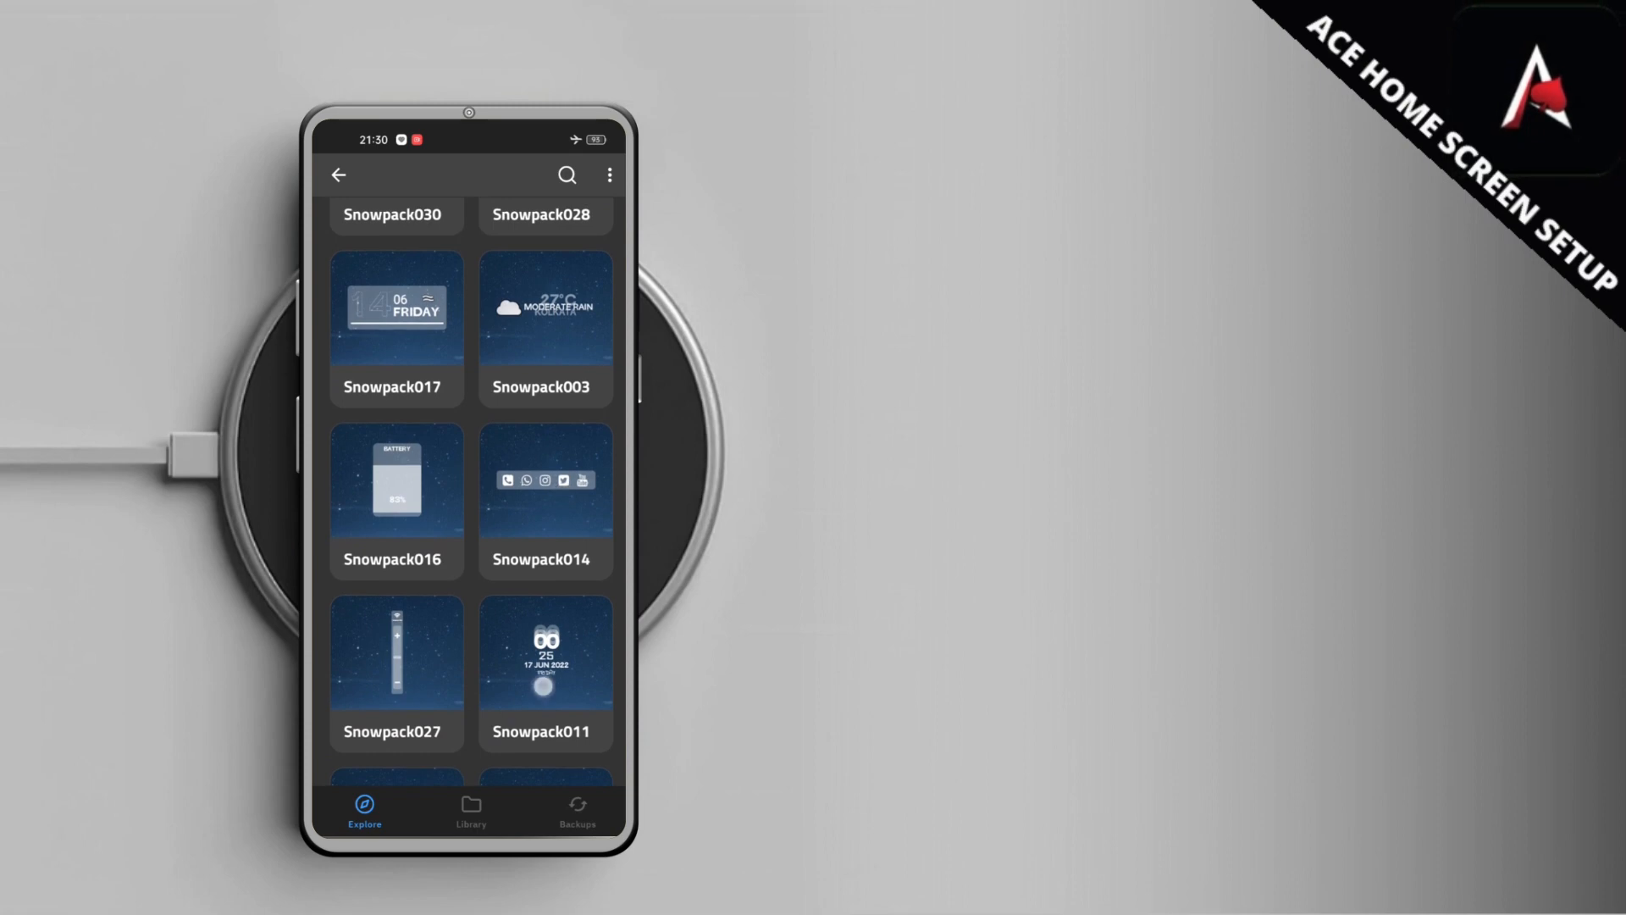
pyautogui.scroll(-3)
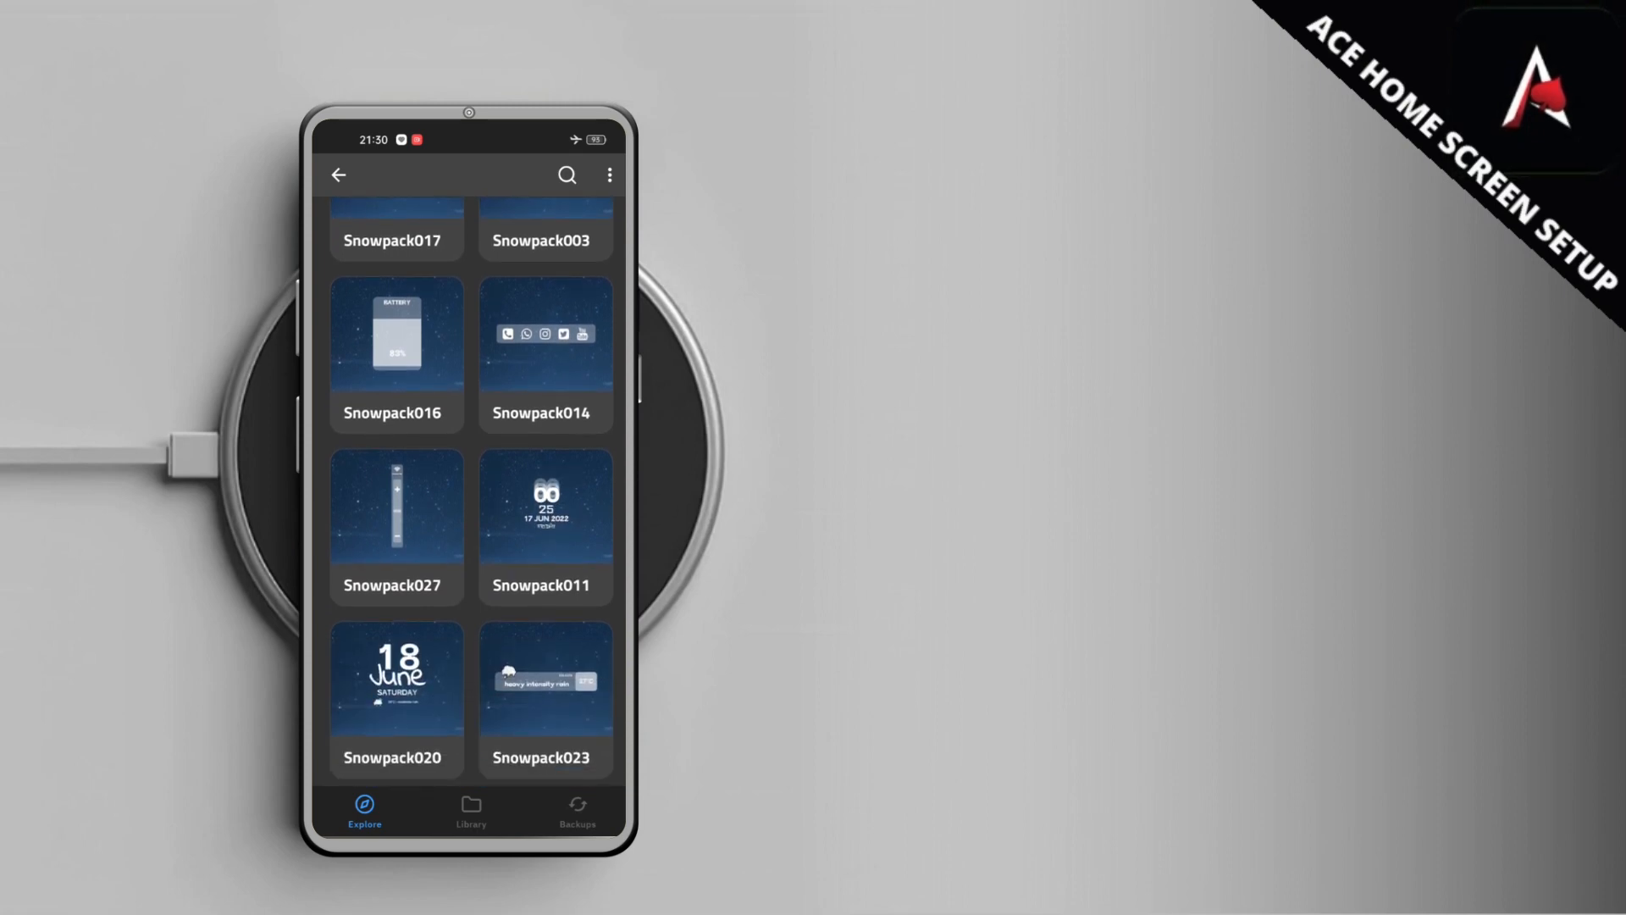
pyautogui.scroll(-3)
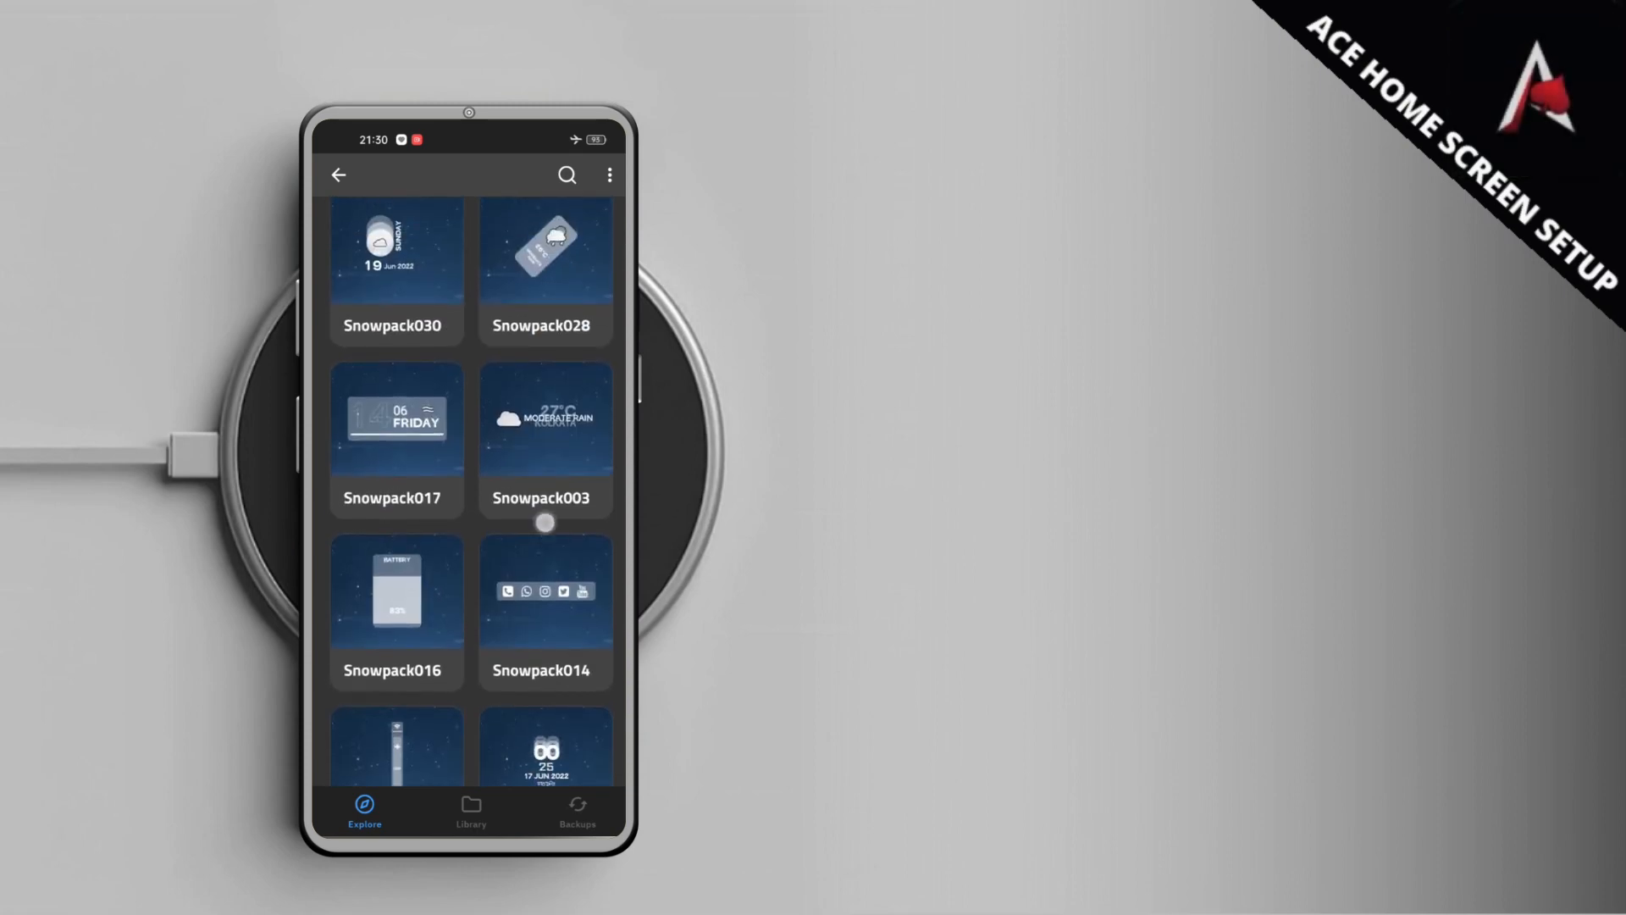
pyautogui.scroll(-3)
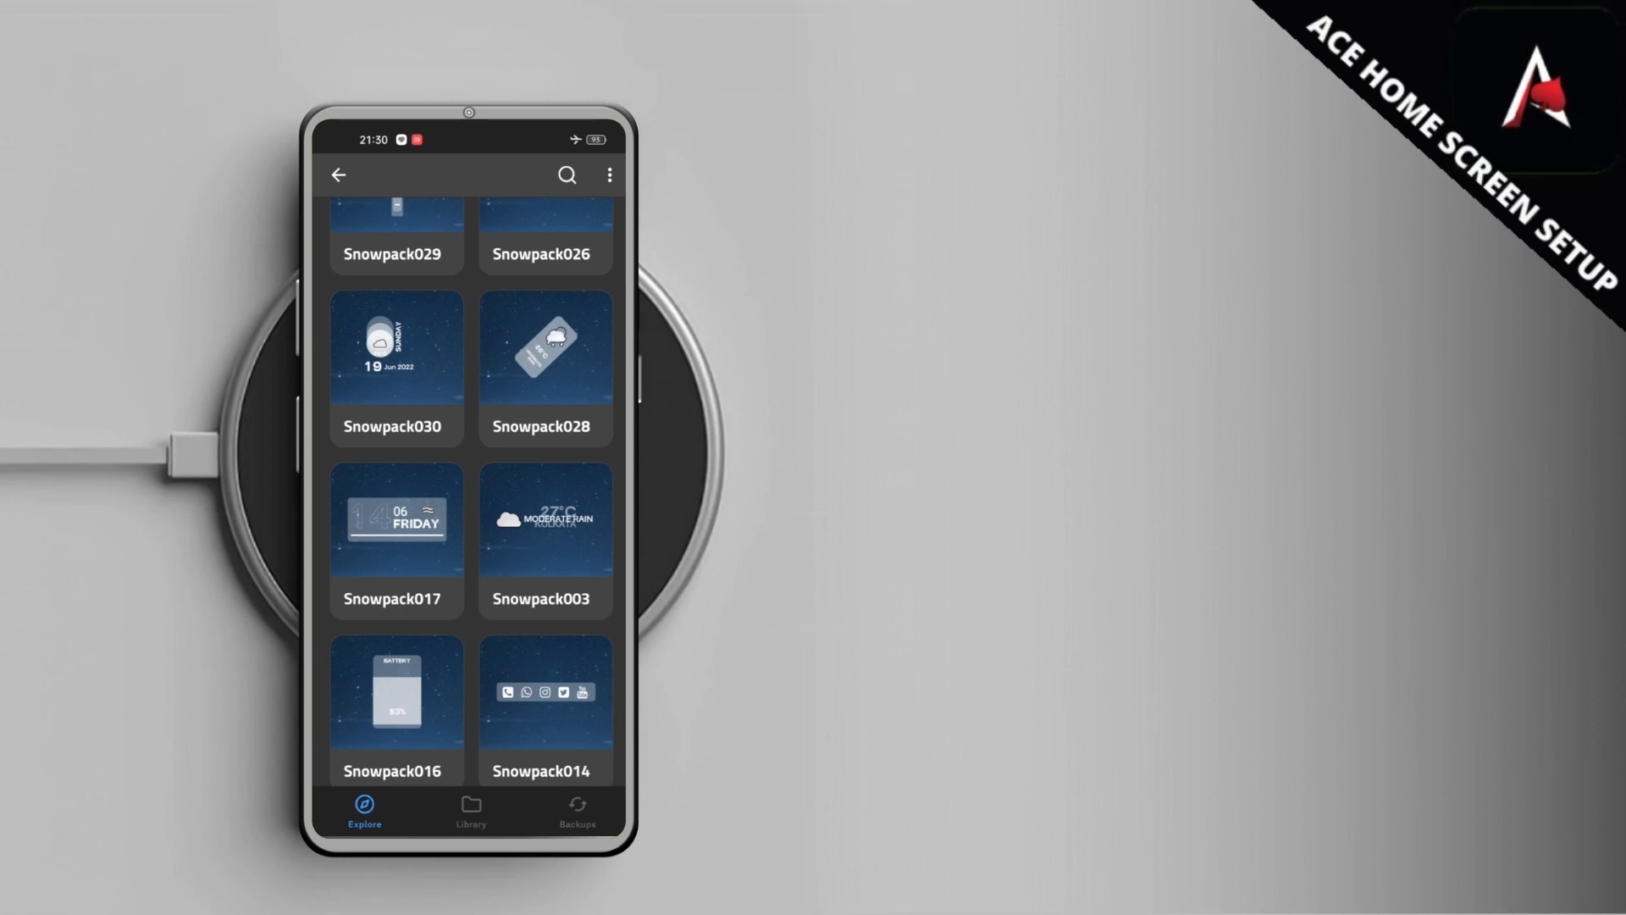
pyautogui.scroll(-3)
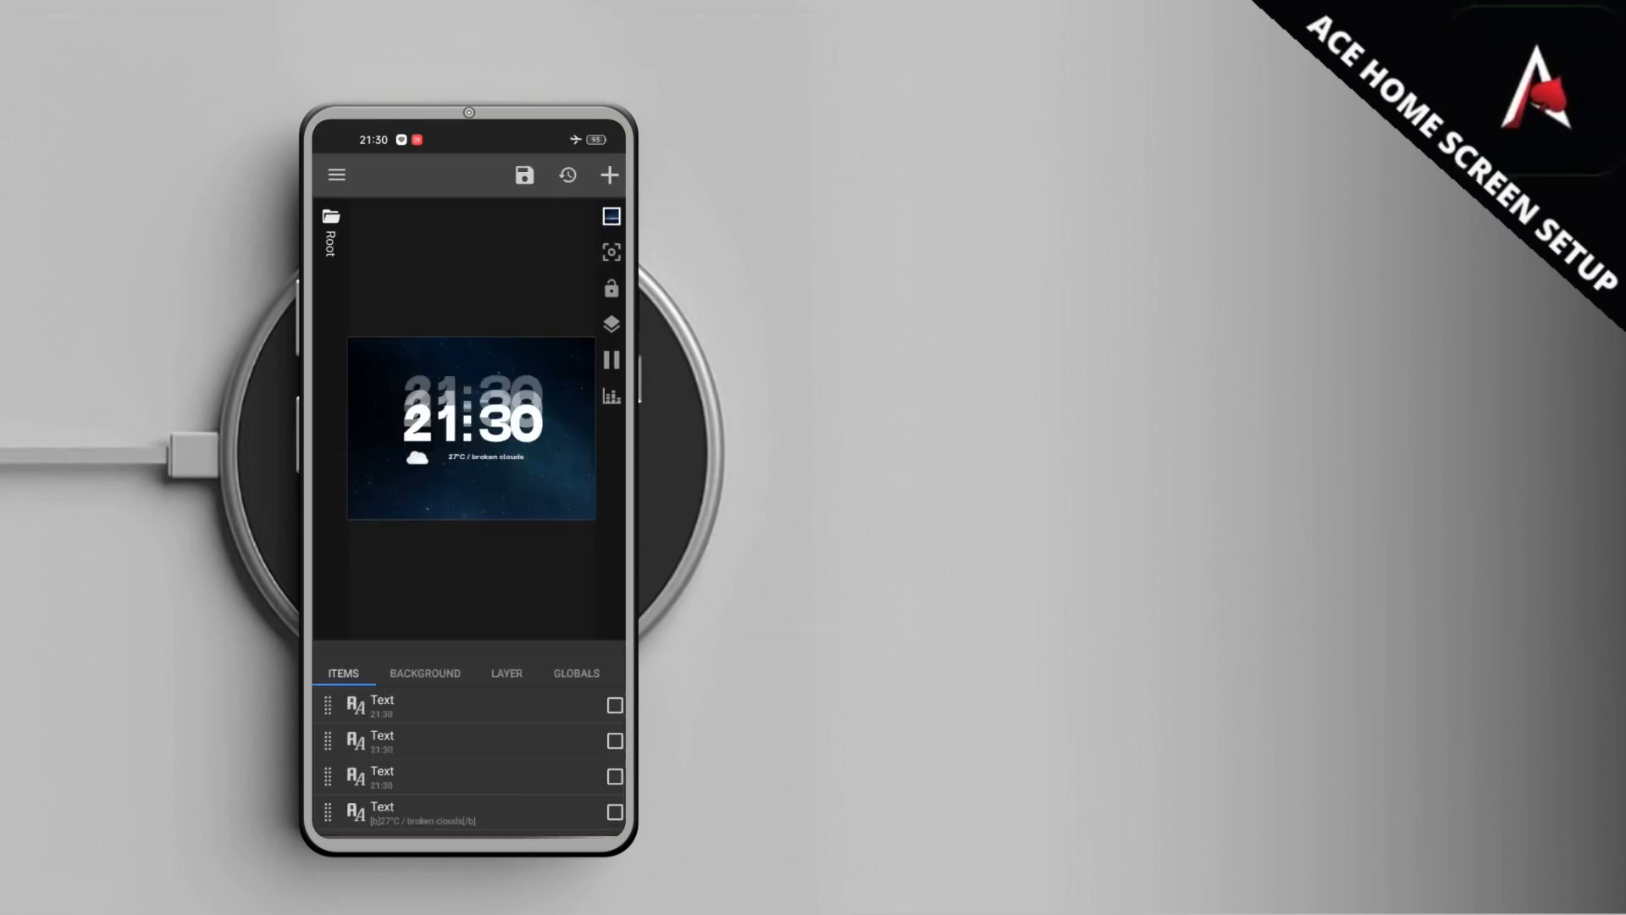
# Save the stacked 21:30 clock with 27°C broken clouds weather line to the home screen widget
pyautogui.click(469, 672)
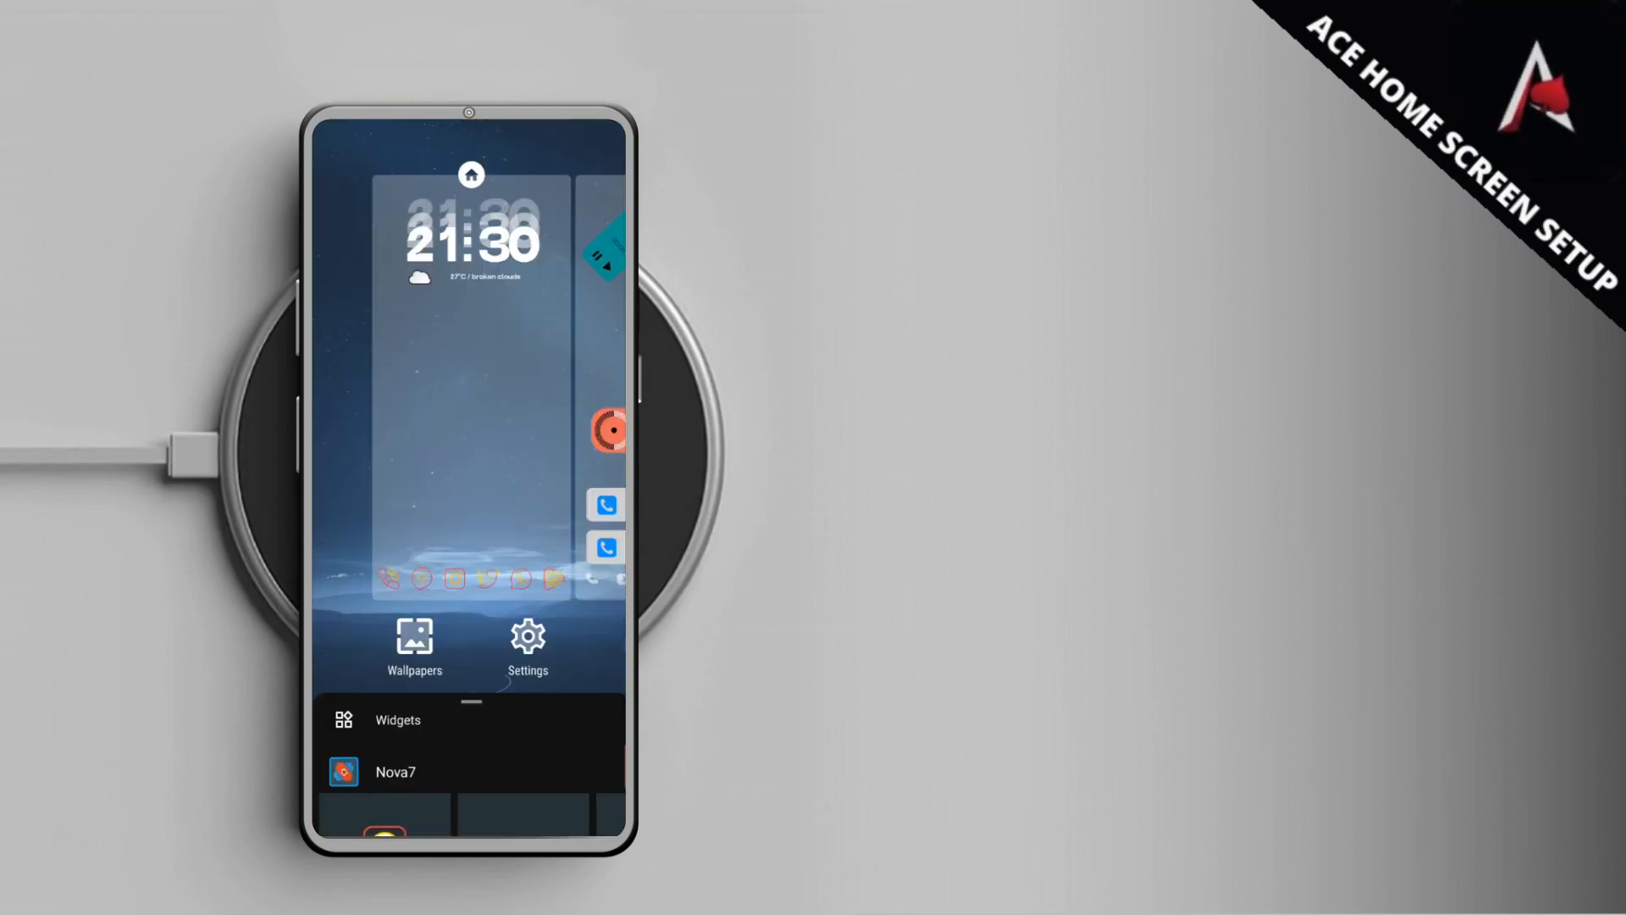
# Search 'Snowpack', enter the Snowpack KWGT pack and reach its title page with description and presets
pyautogui.write('Snowpack')
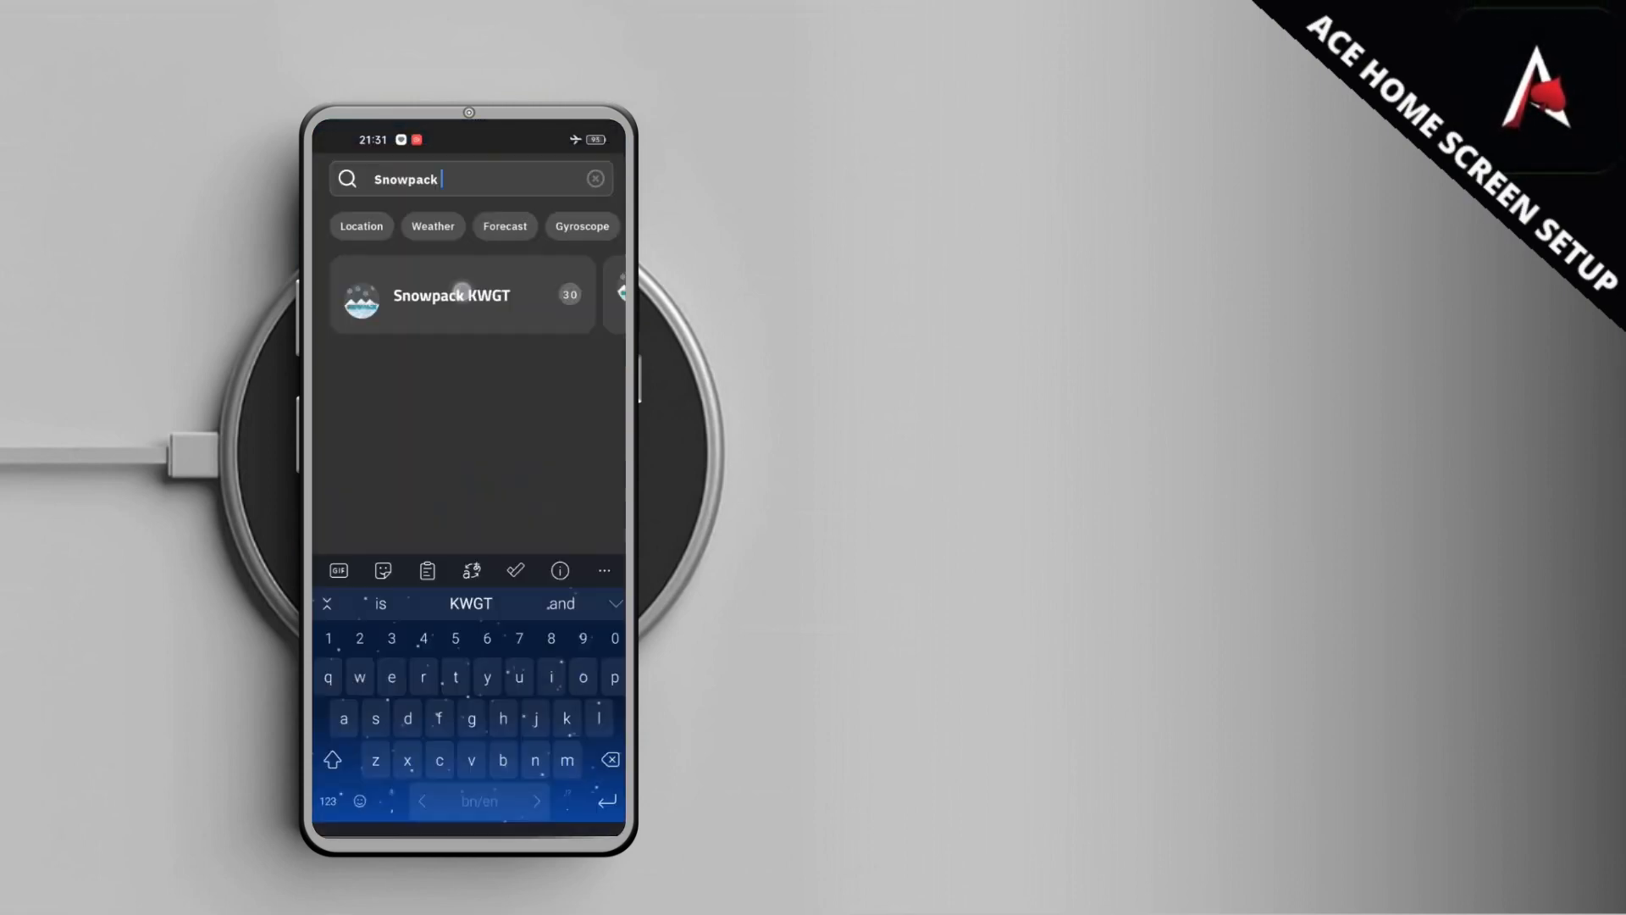
pyautogui.click(450, 294)
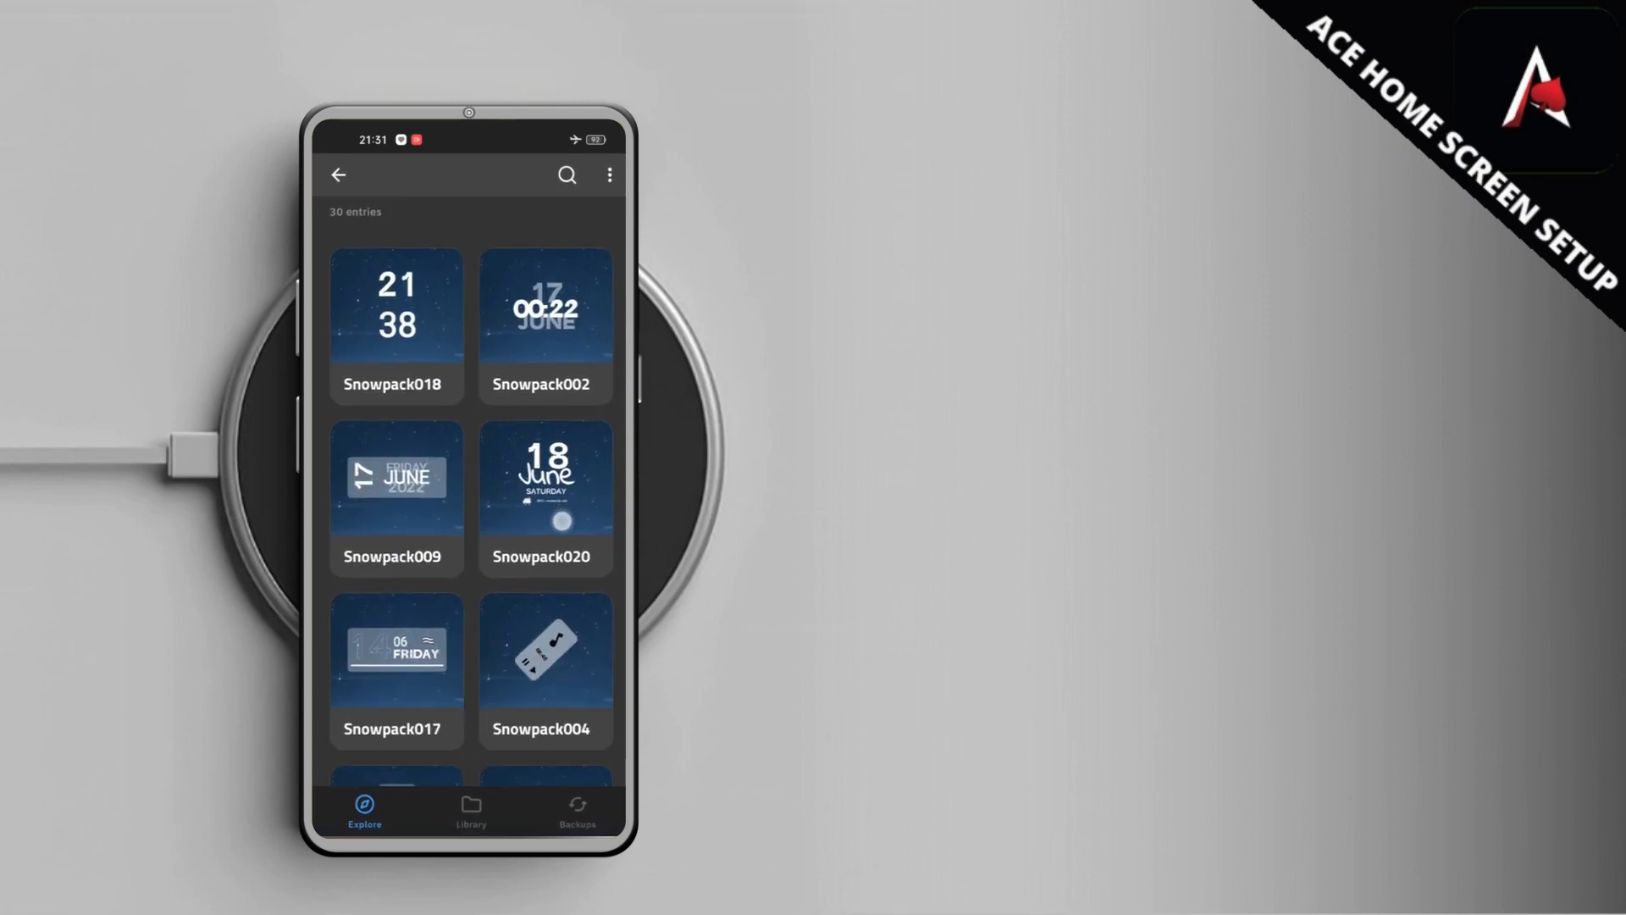
pyautogui.scroll(-3)
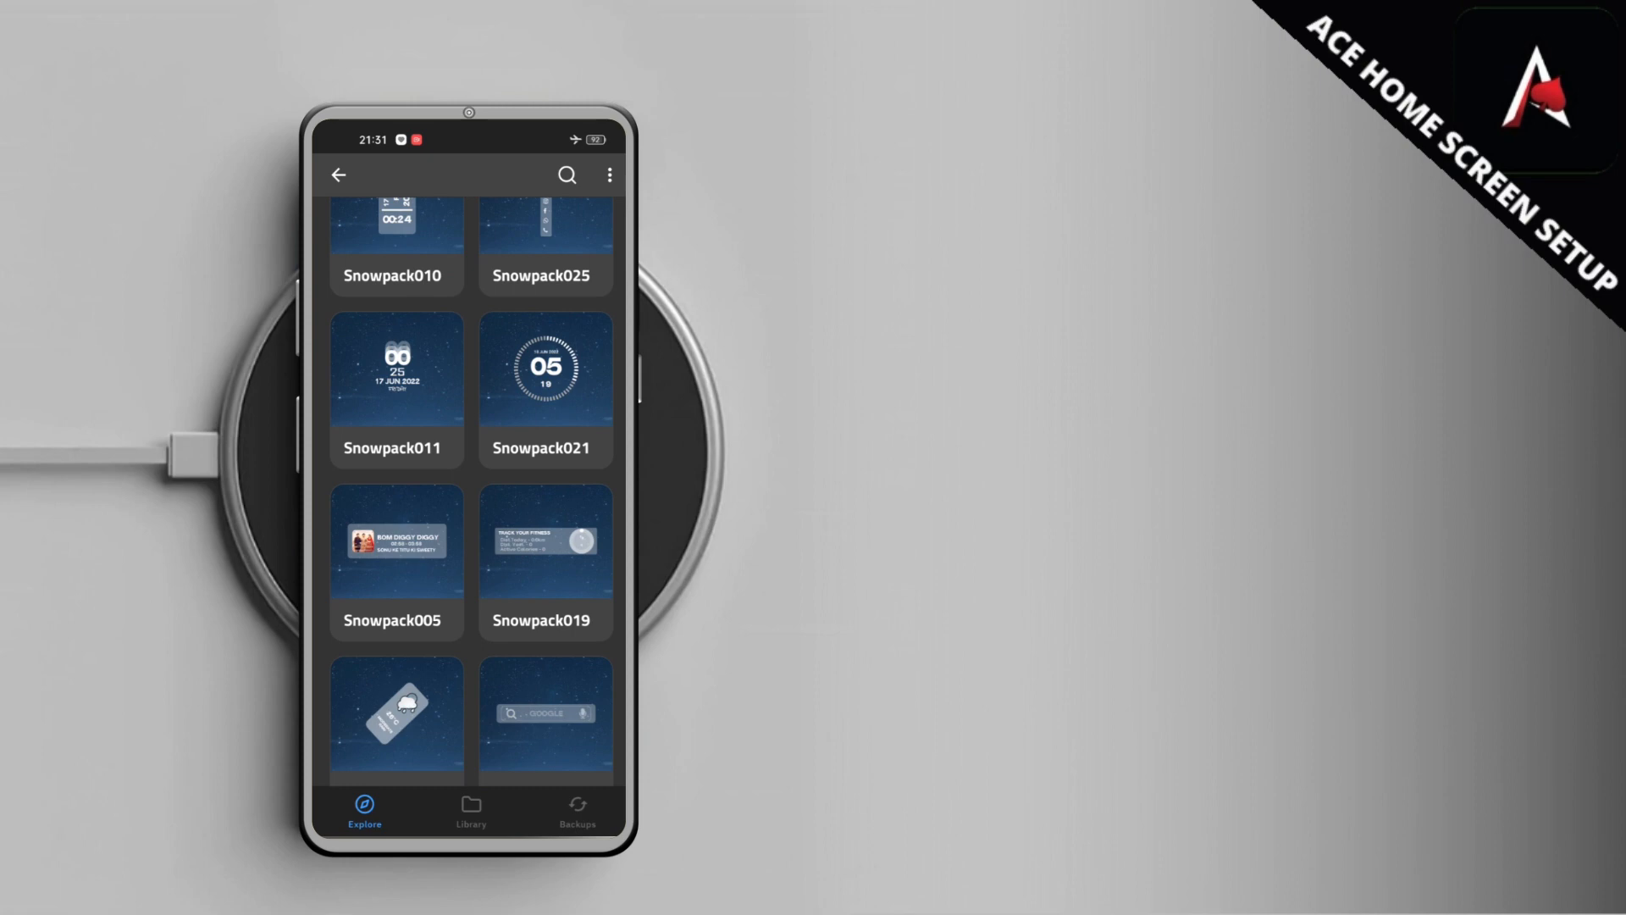
pyautogui.scroll(-3)
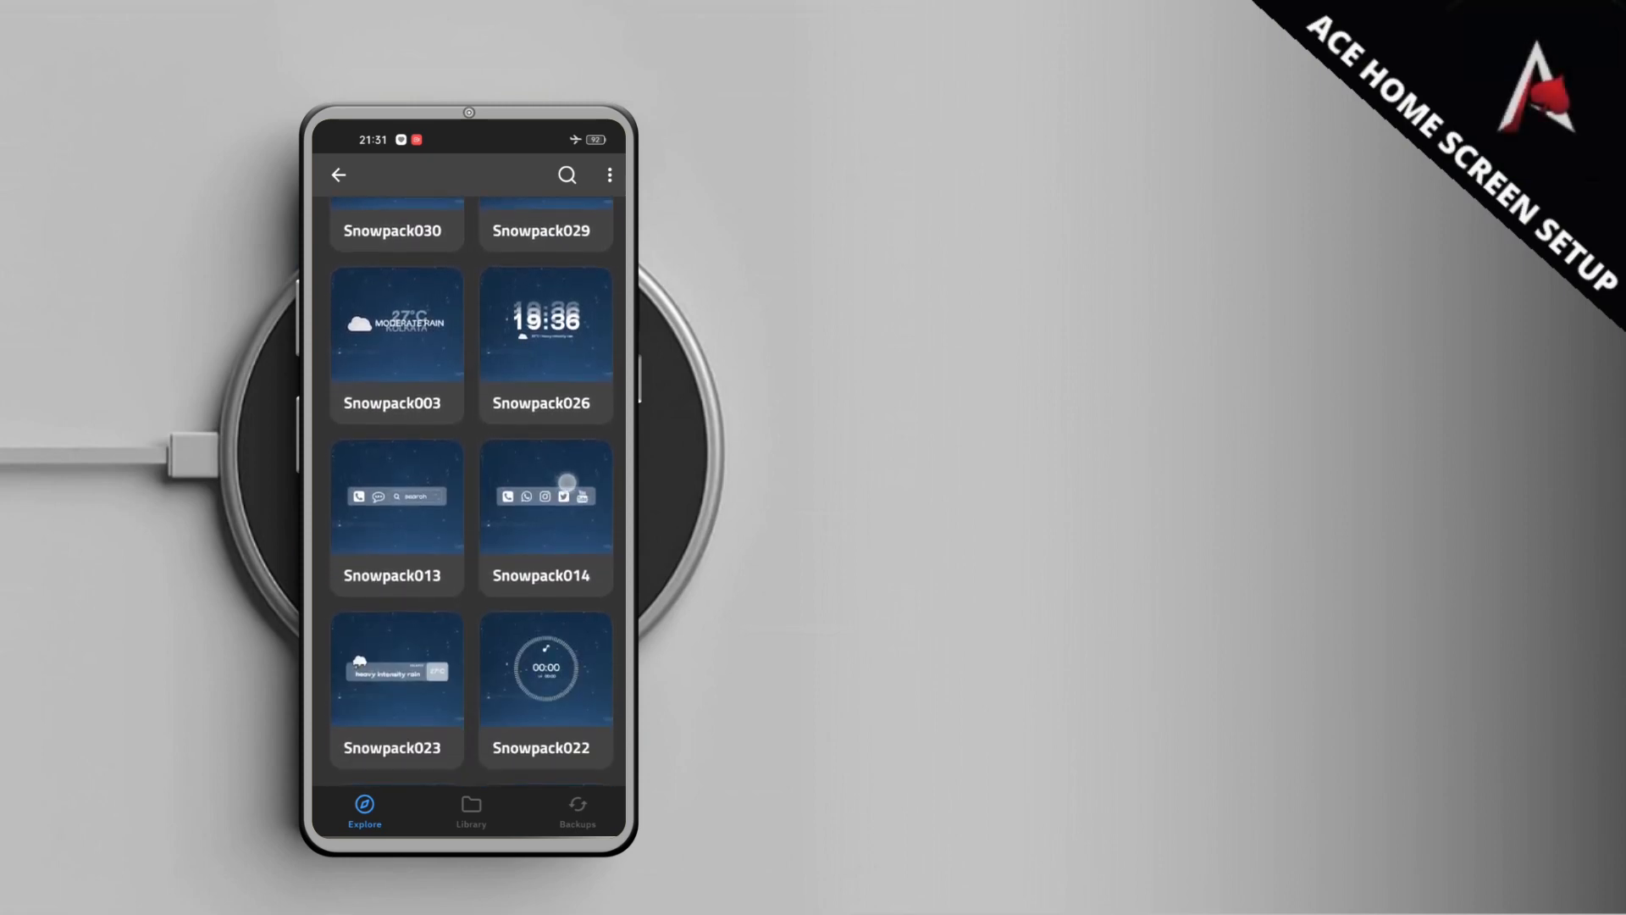
pyautogui.click(544, 515)
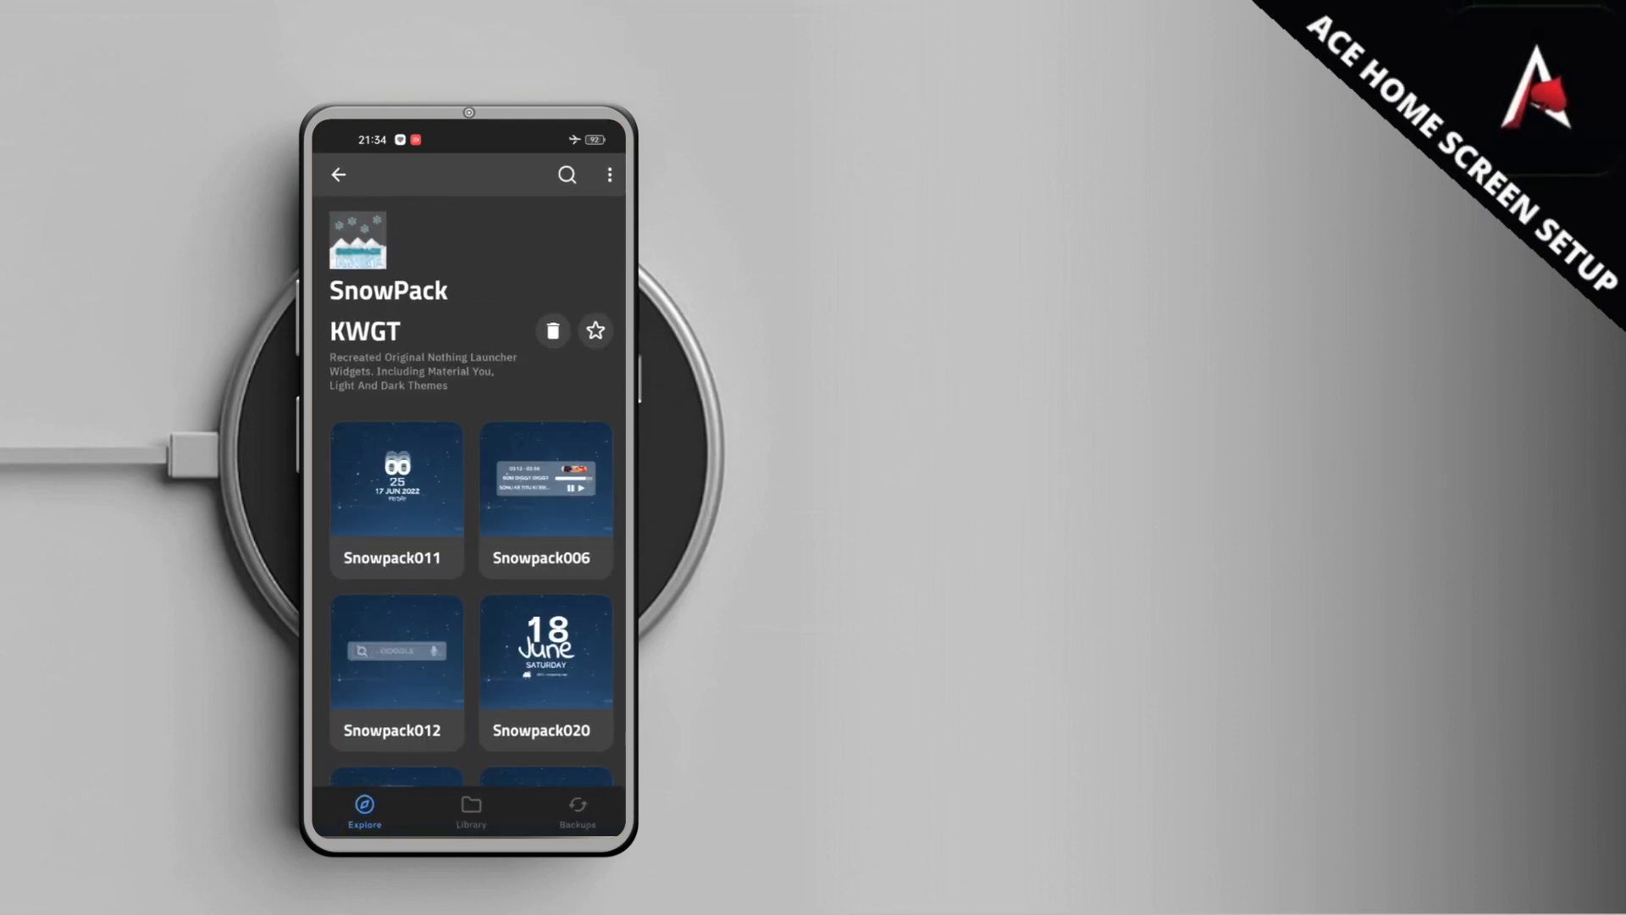
pyautogui.scroll(-3)
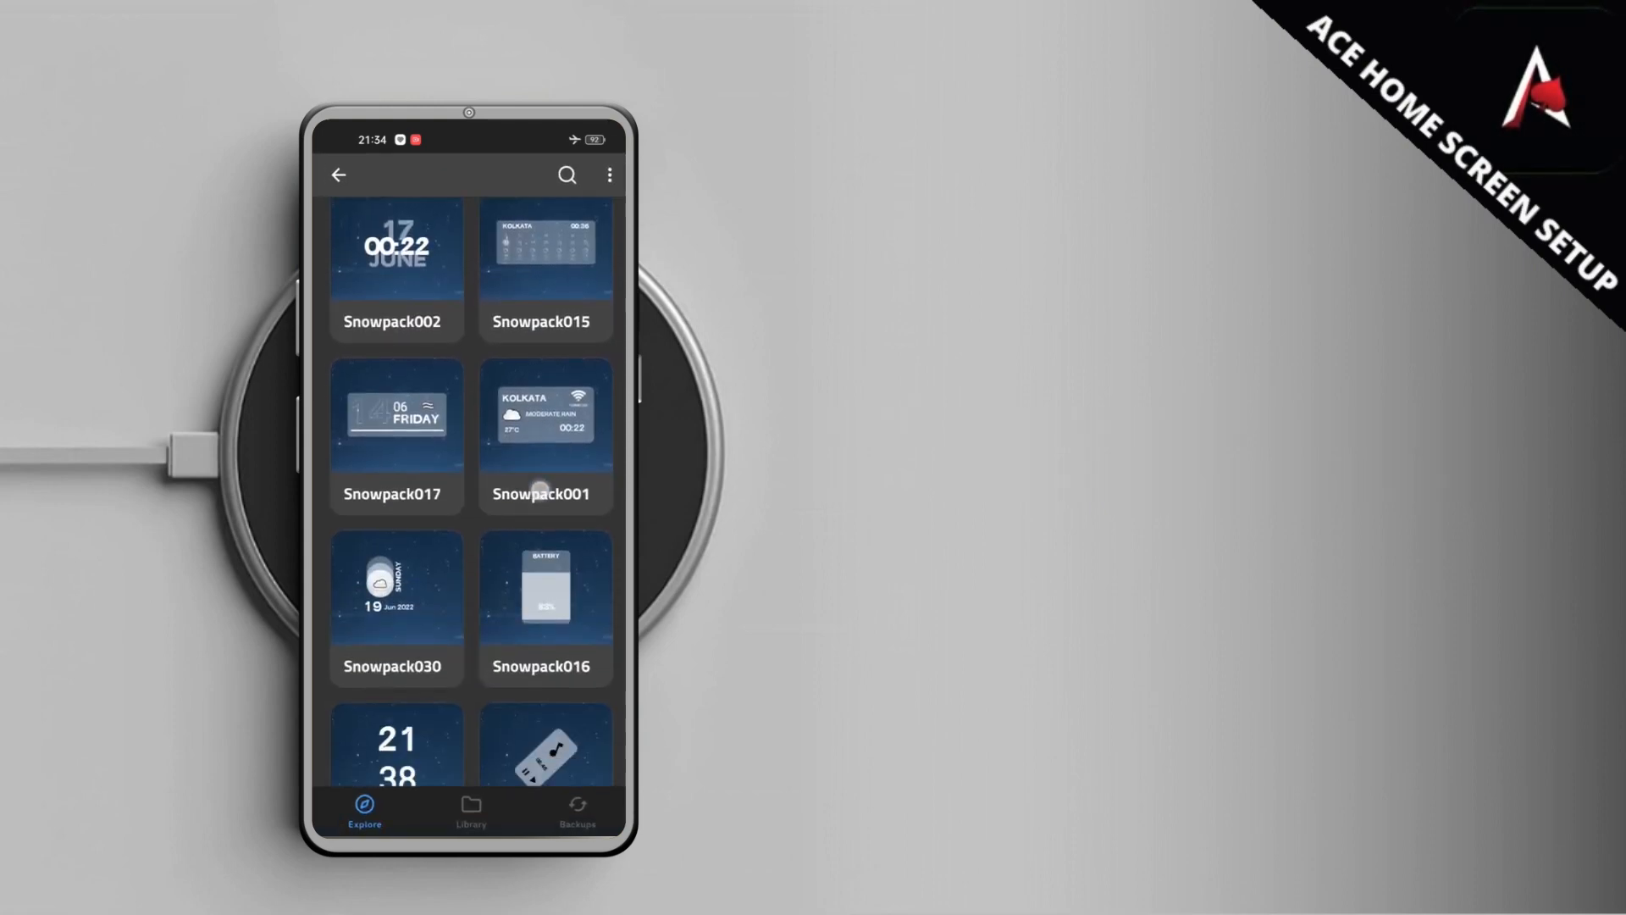
pyautogui.scroll(-3)
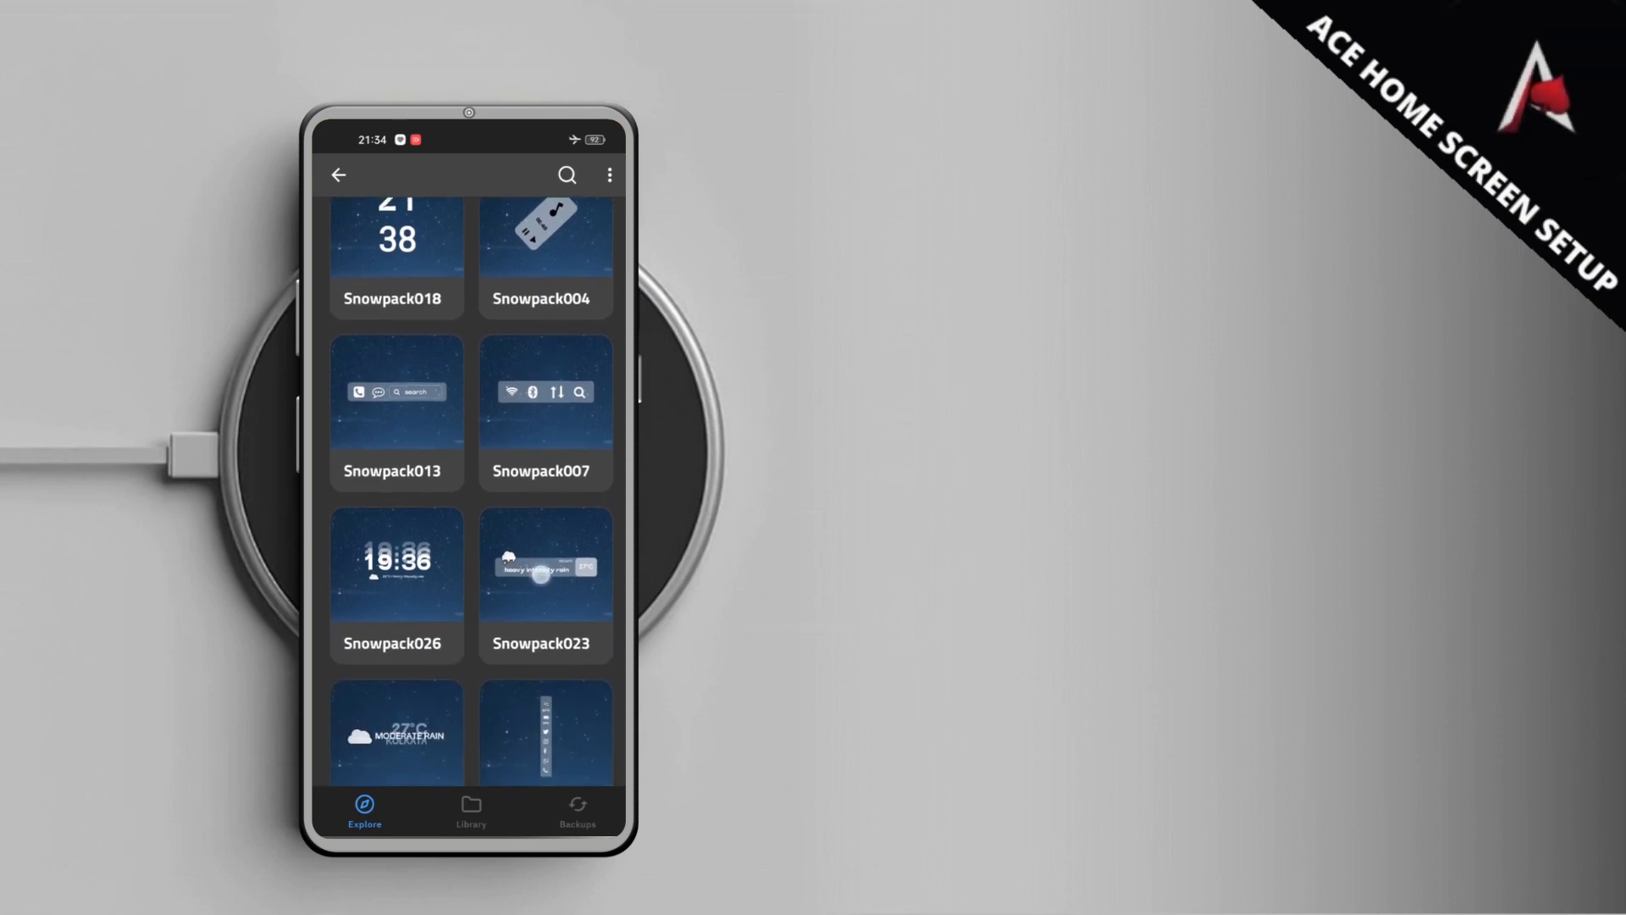
pyautogui.scroll(-3)
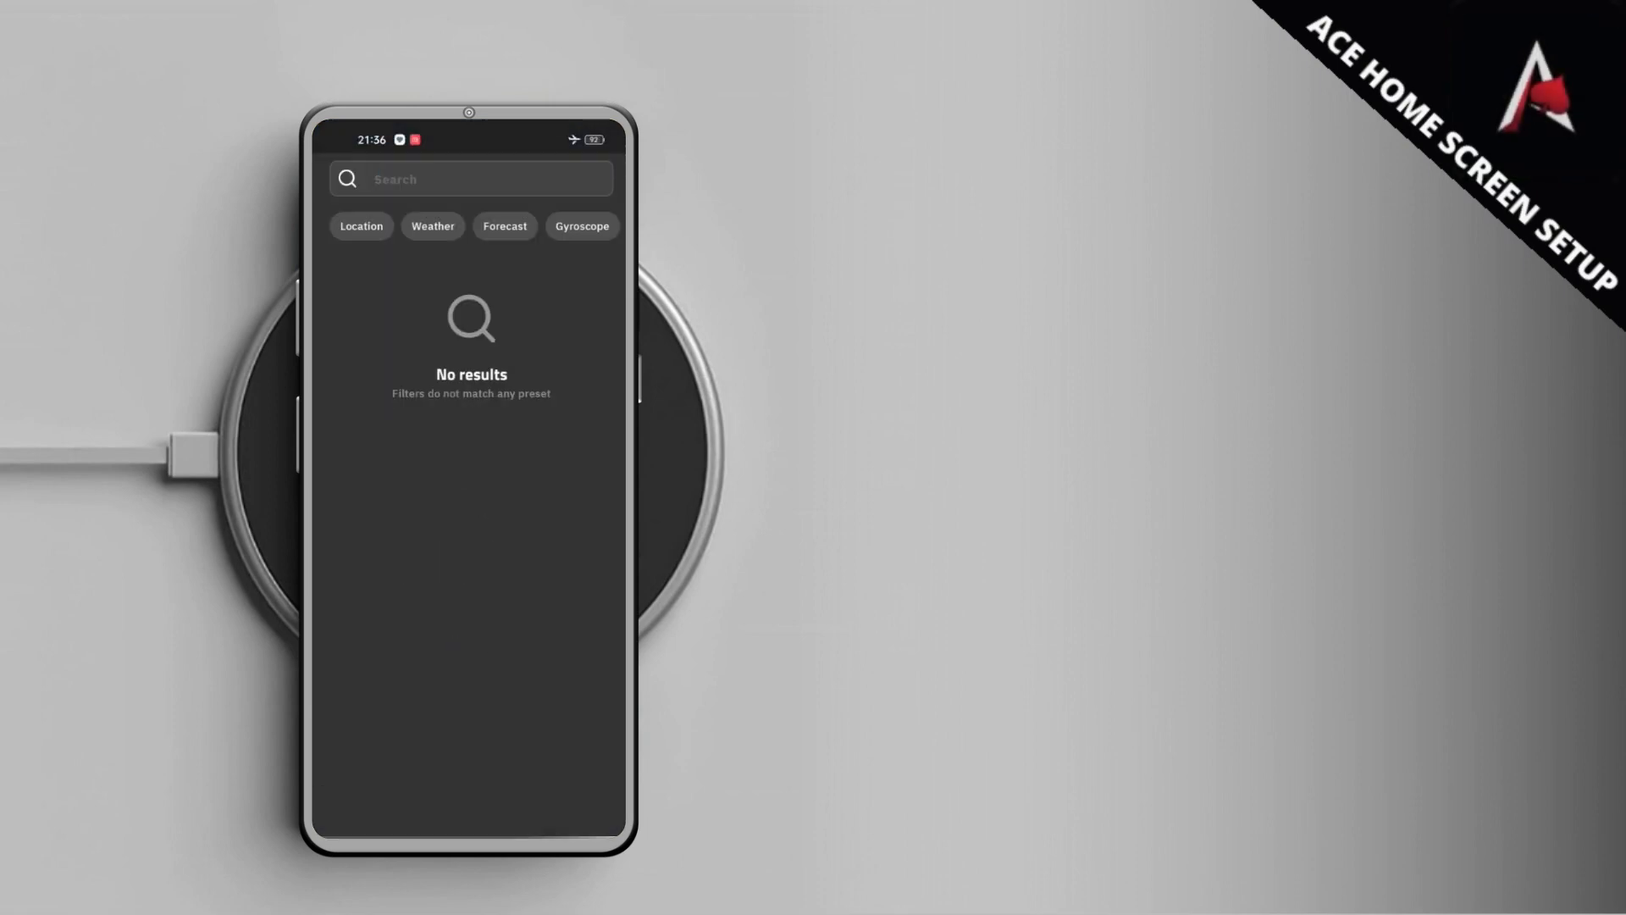
# Search 'Snow', reopen Snowpack KWGT and browse its 30 widget presets
pyautogui.click(469, 178)
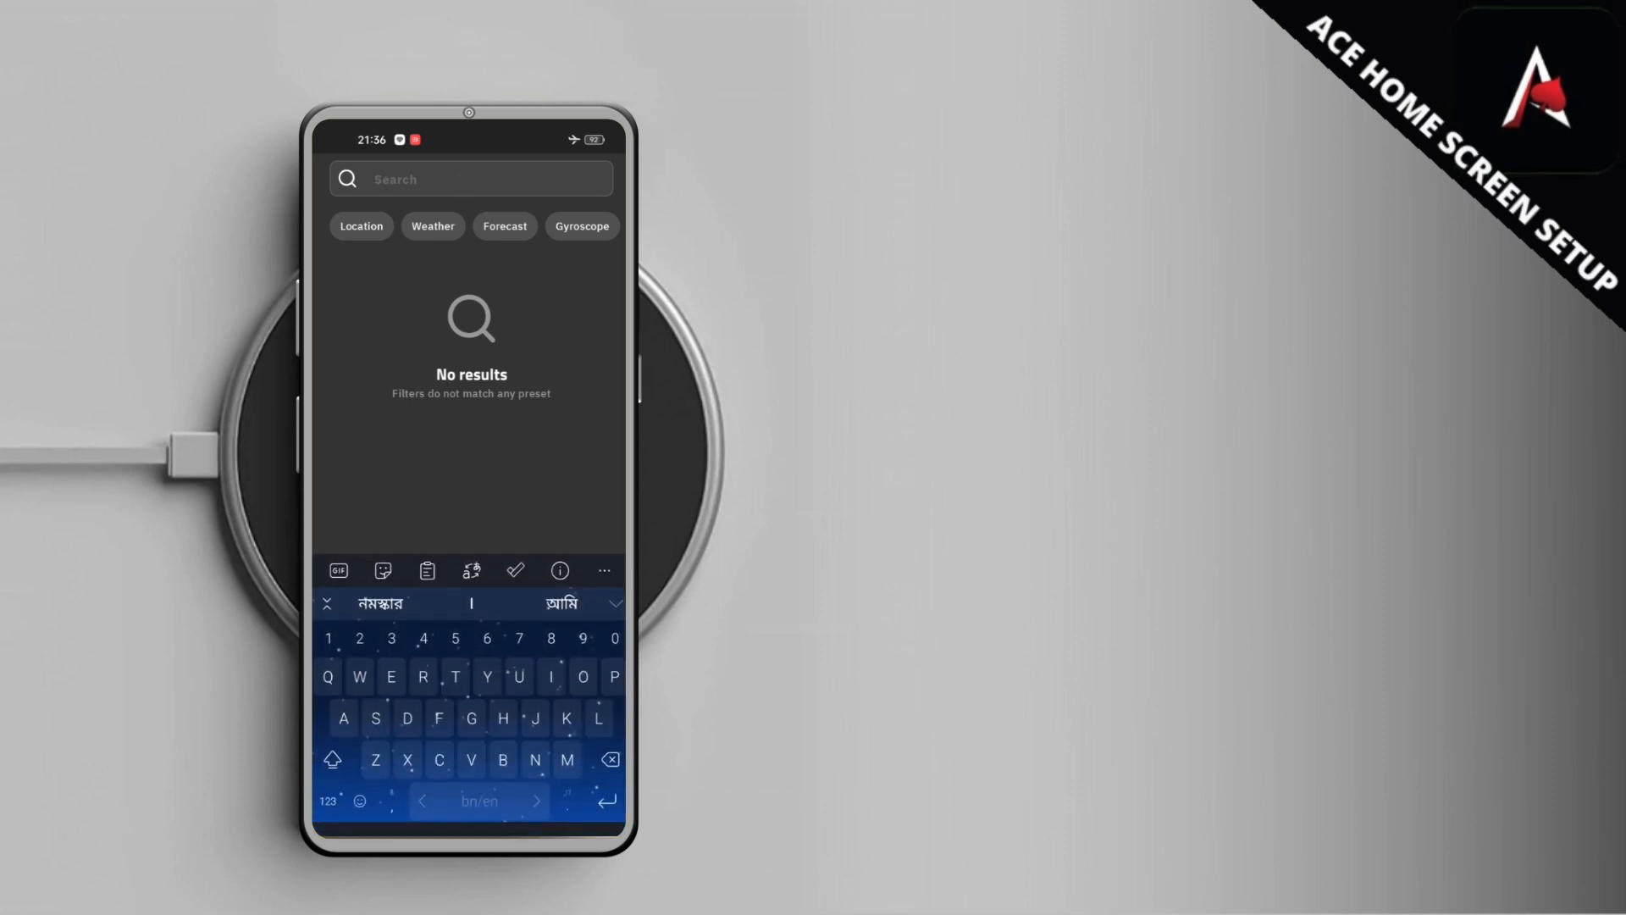
pyautogui.write('Snow')
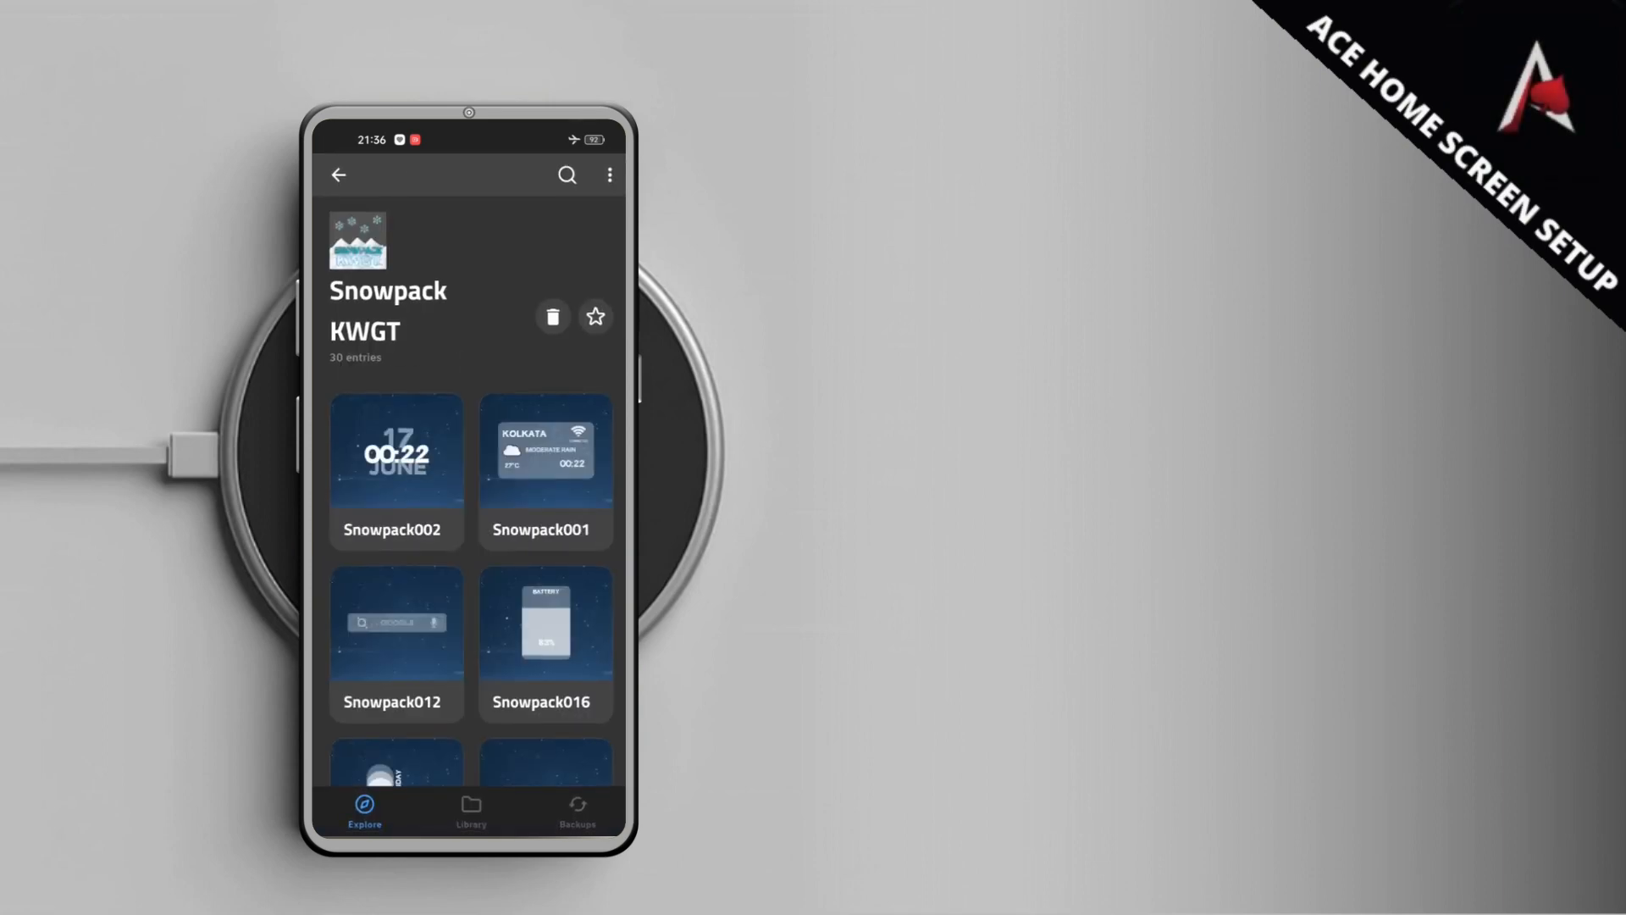
pyautogui.scroll(-3)
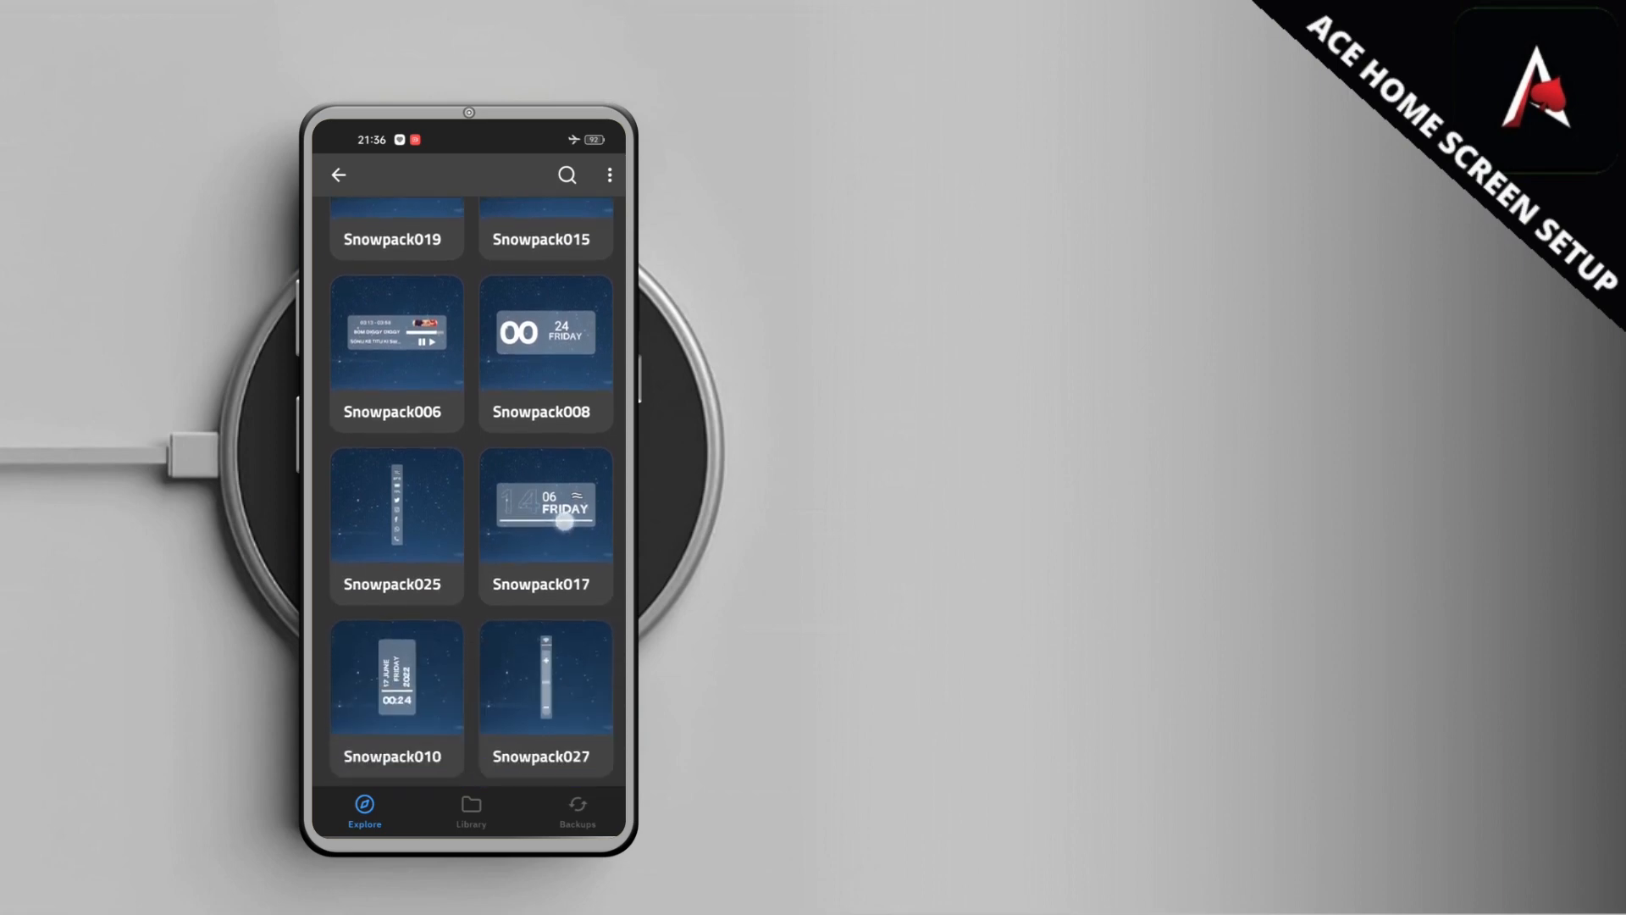
pyautogui.scroll(-3)
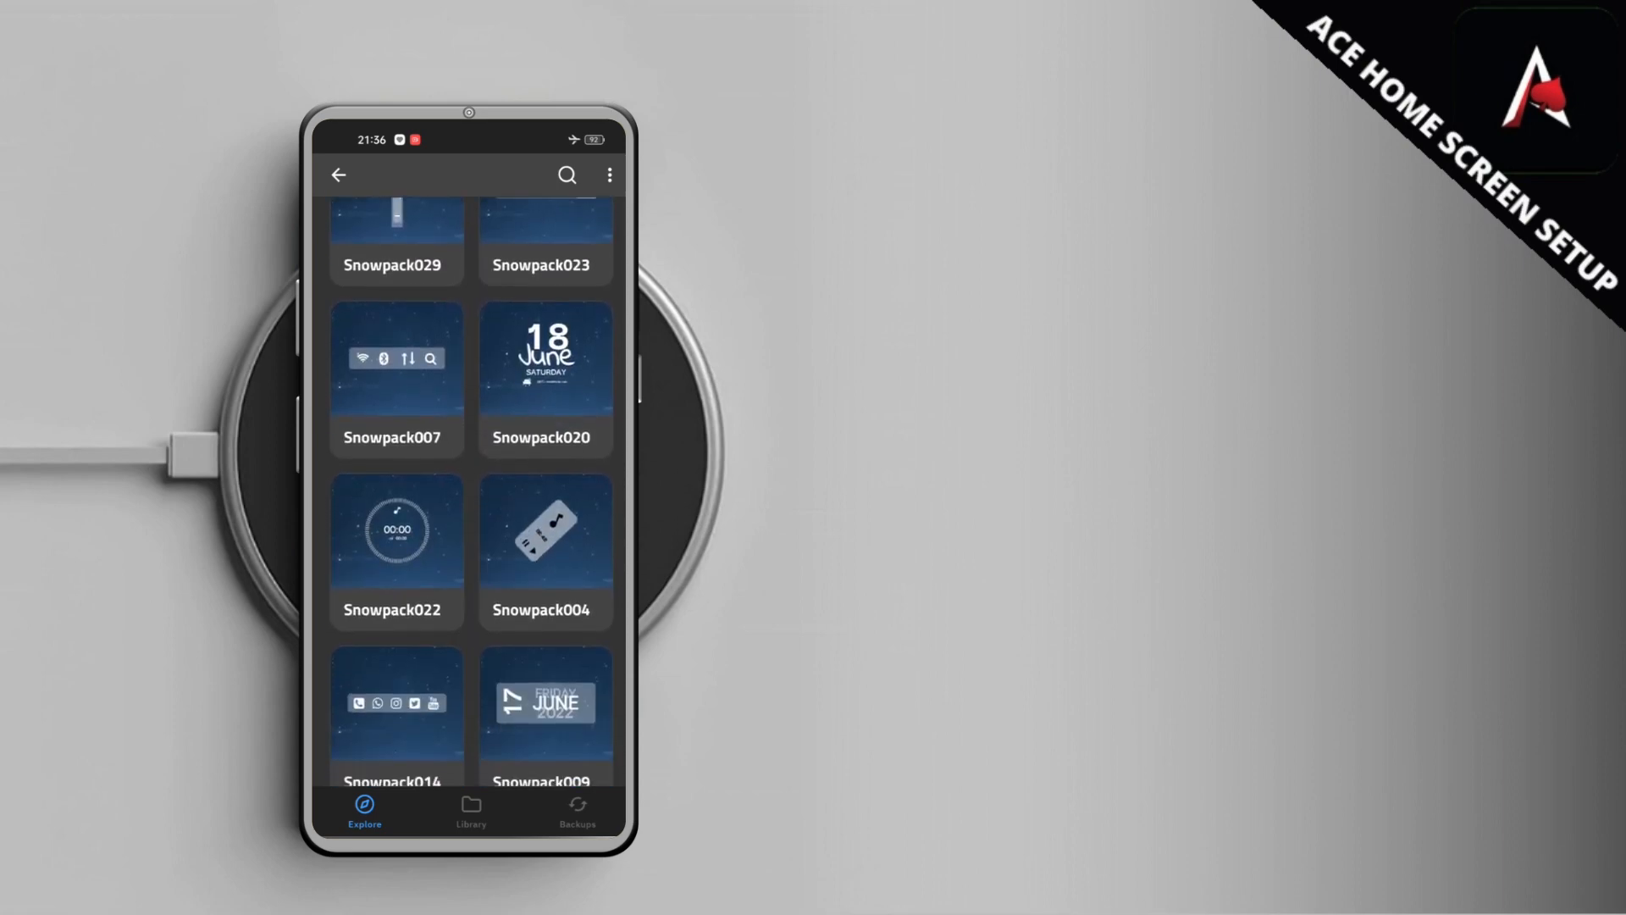
pyautogui.scroll(-3)
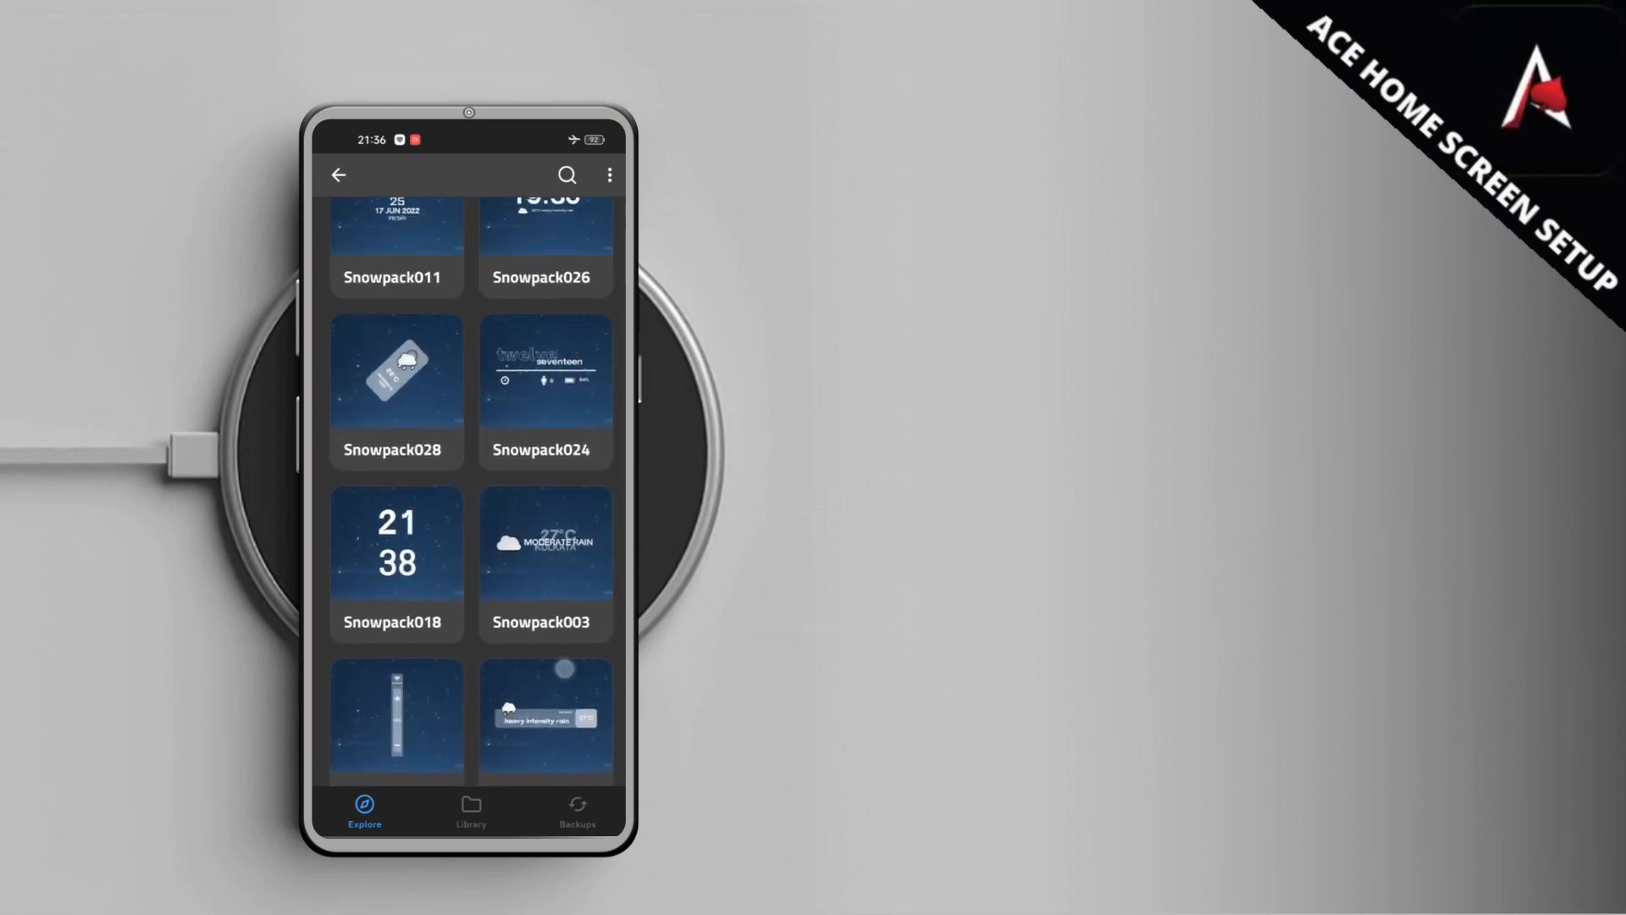
pyautogui.scroll(-3)
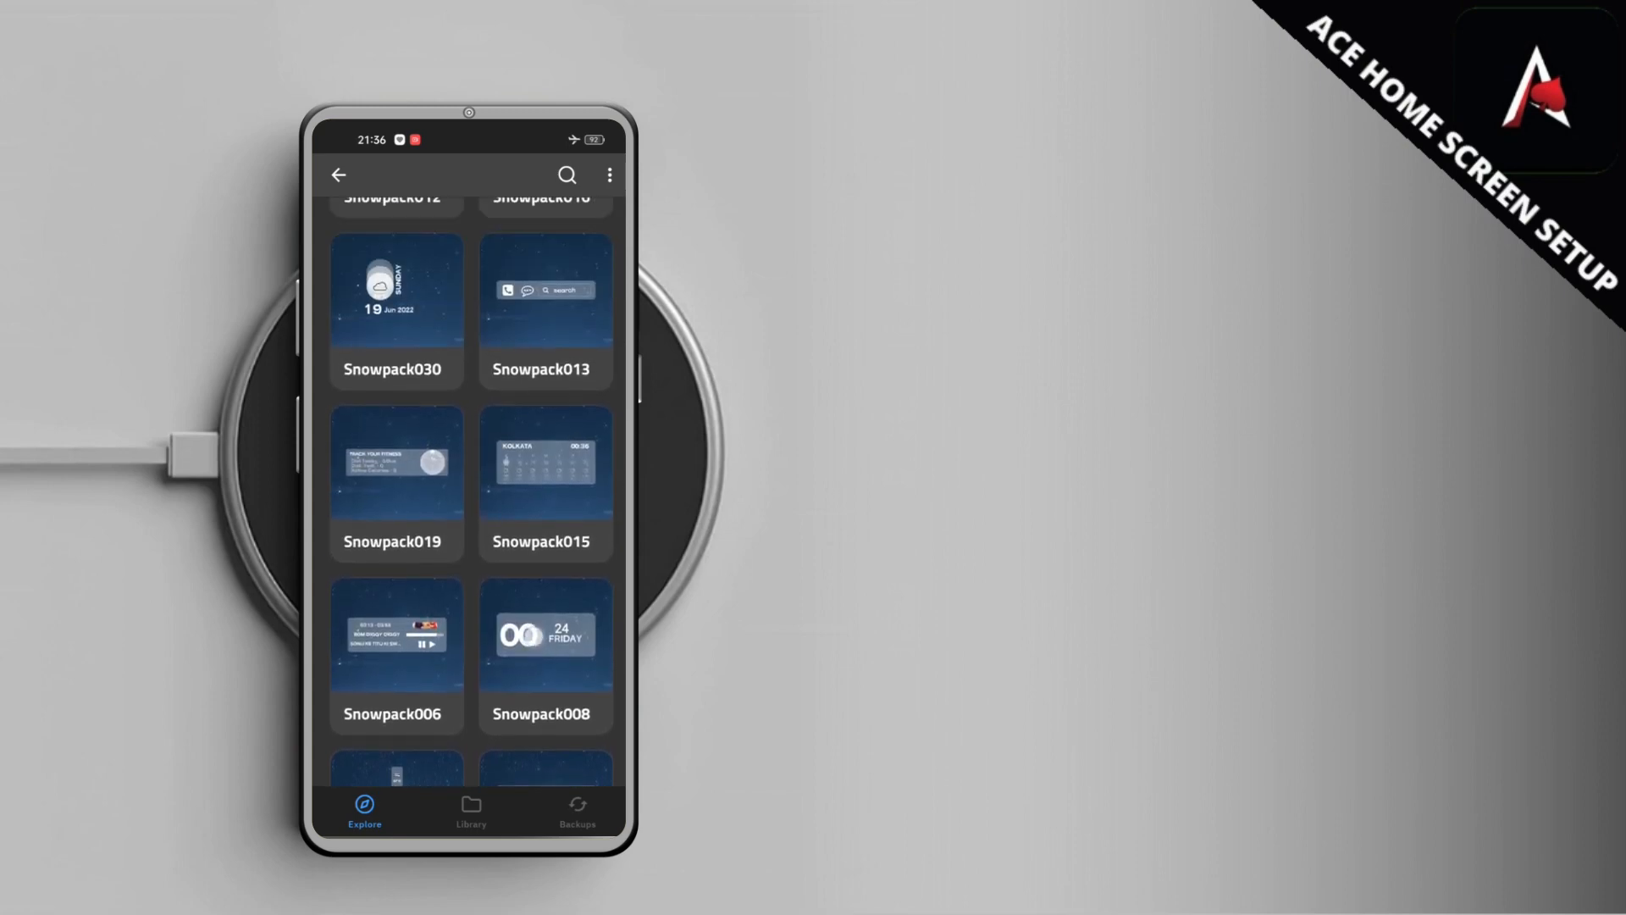